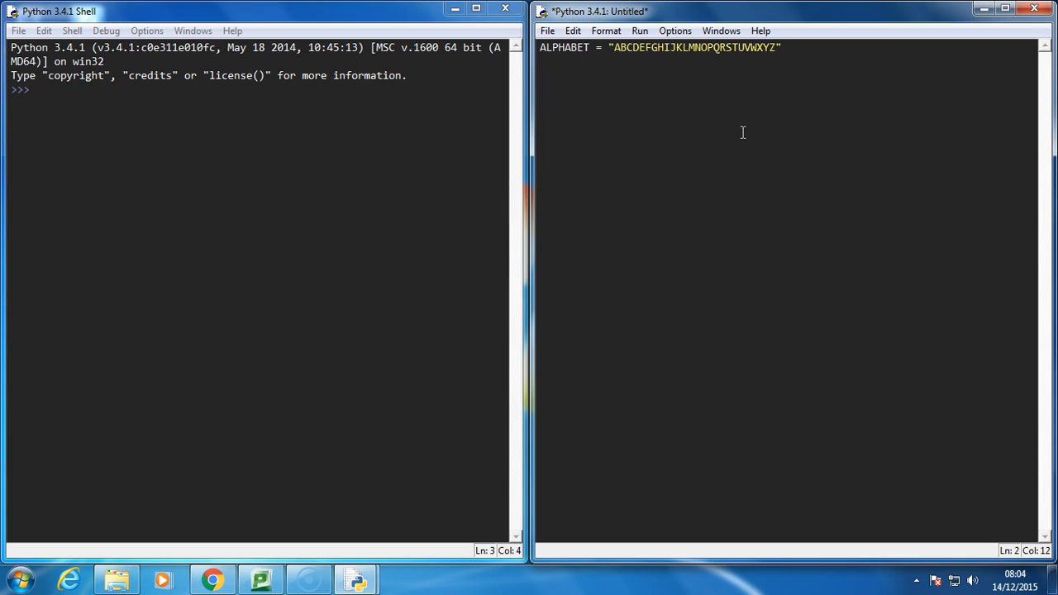
key("Return")
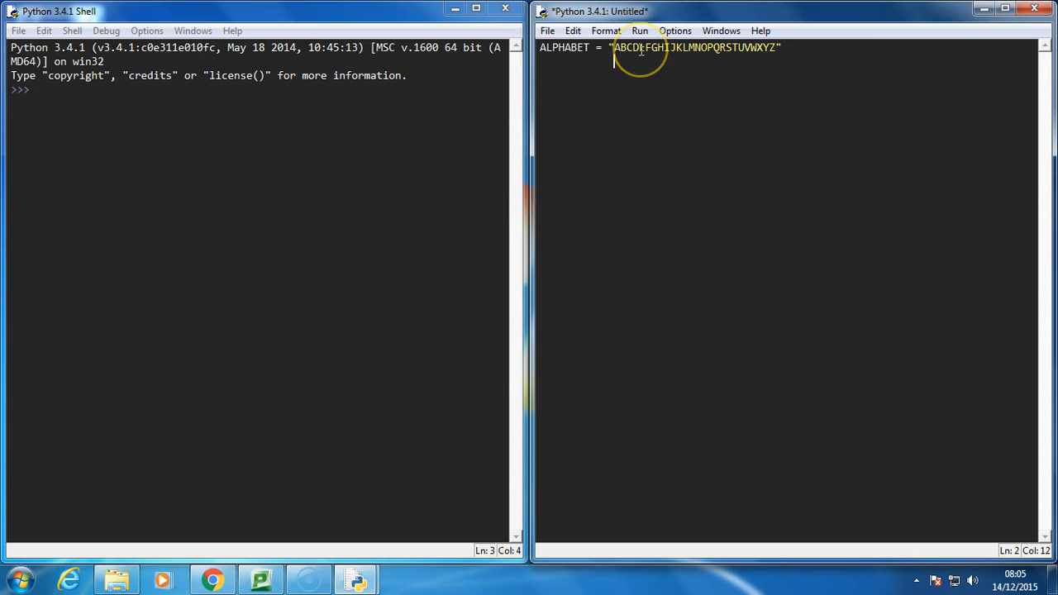
type("01")
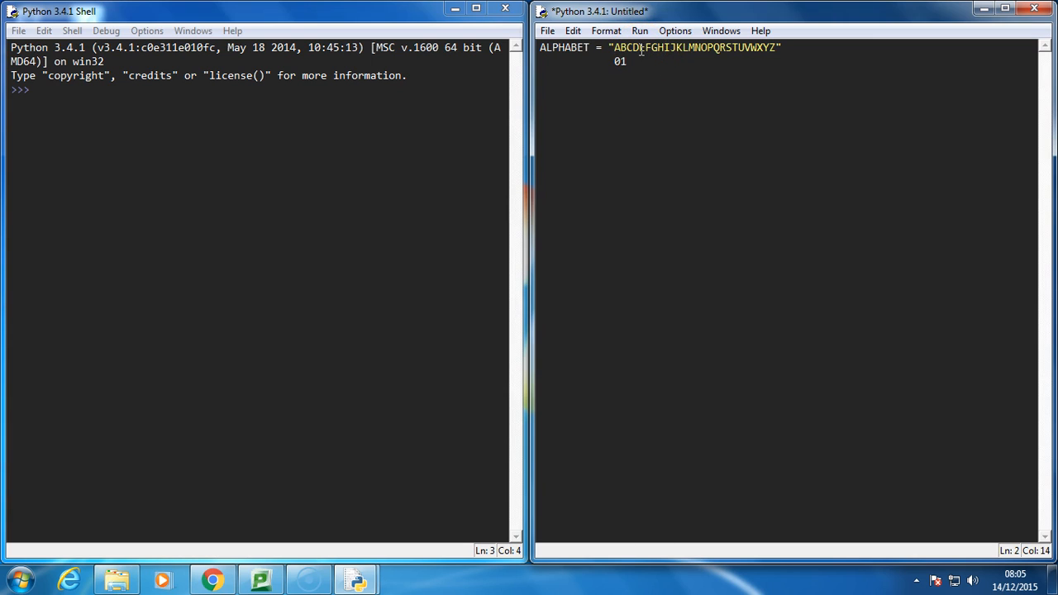
type("2")
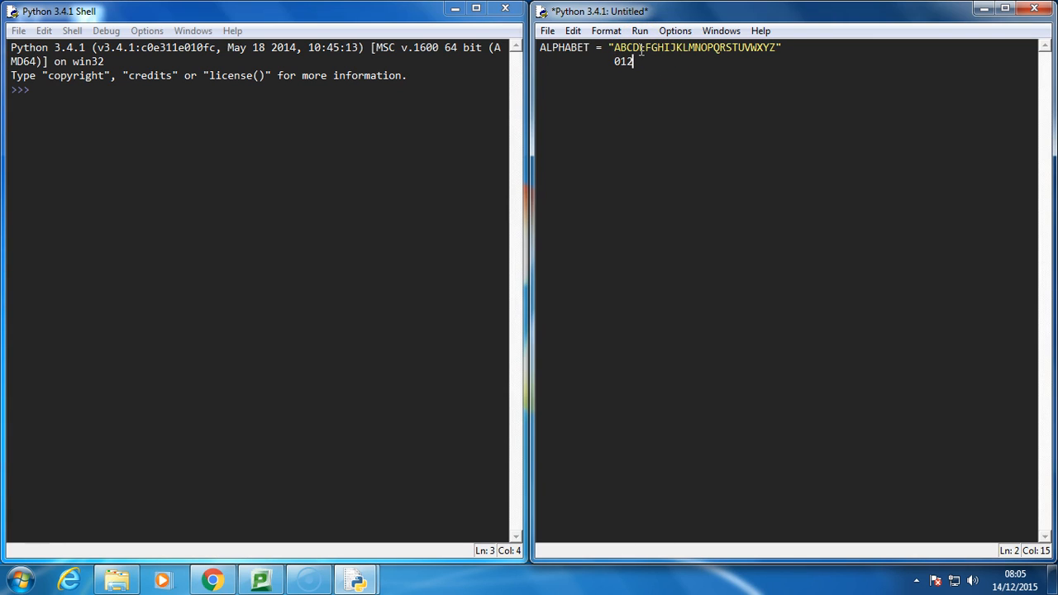
type("3456789")
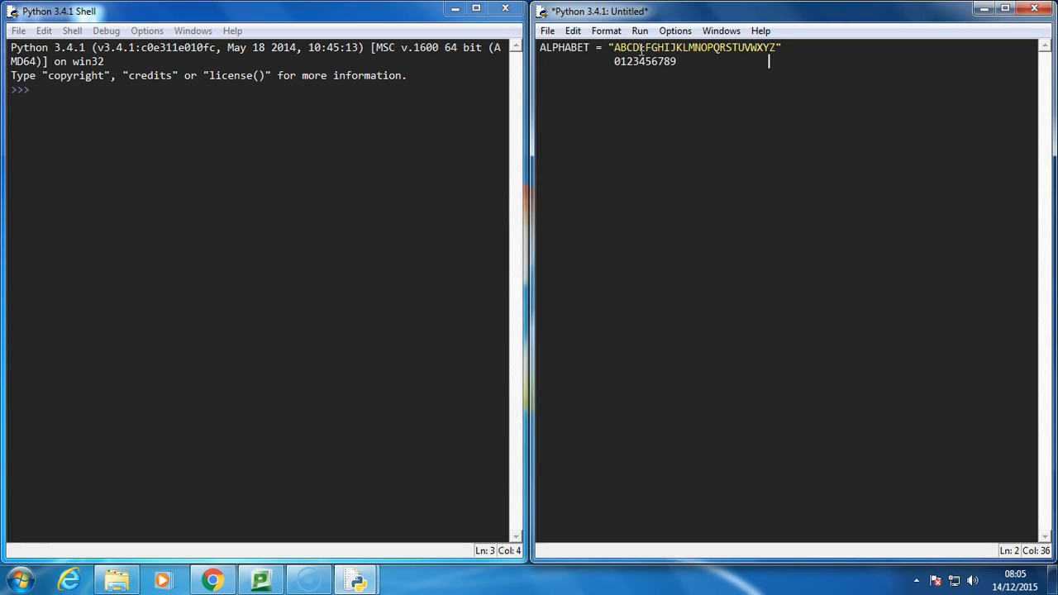
type("25")
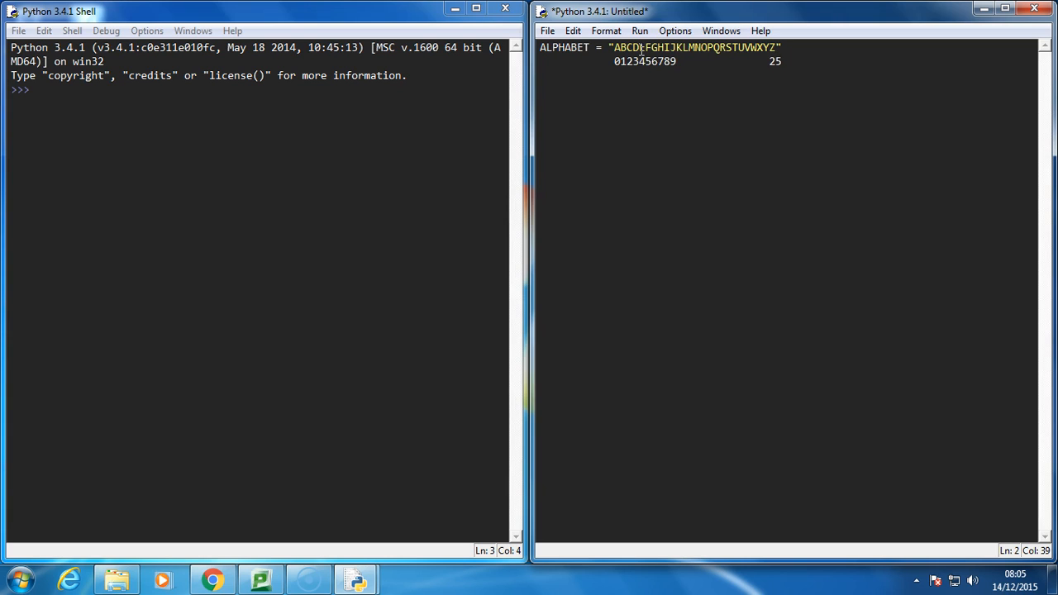
left_click(542, 61)
type("#           ")
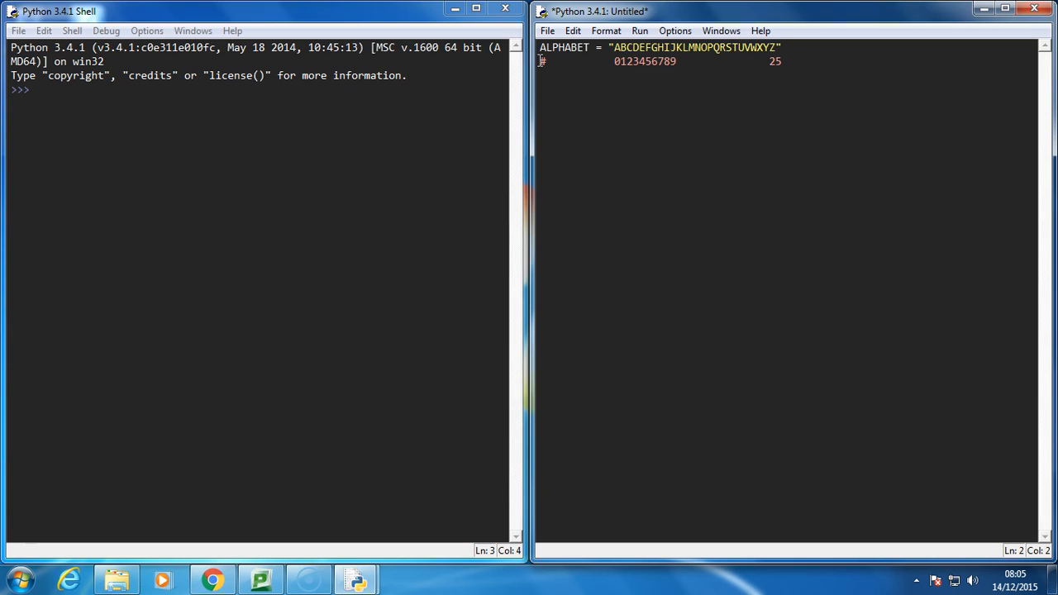
key("Return")
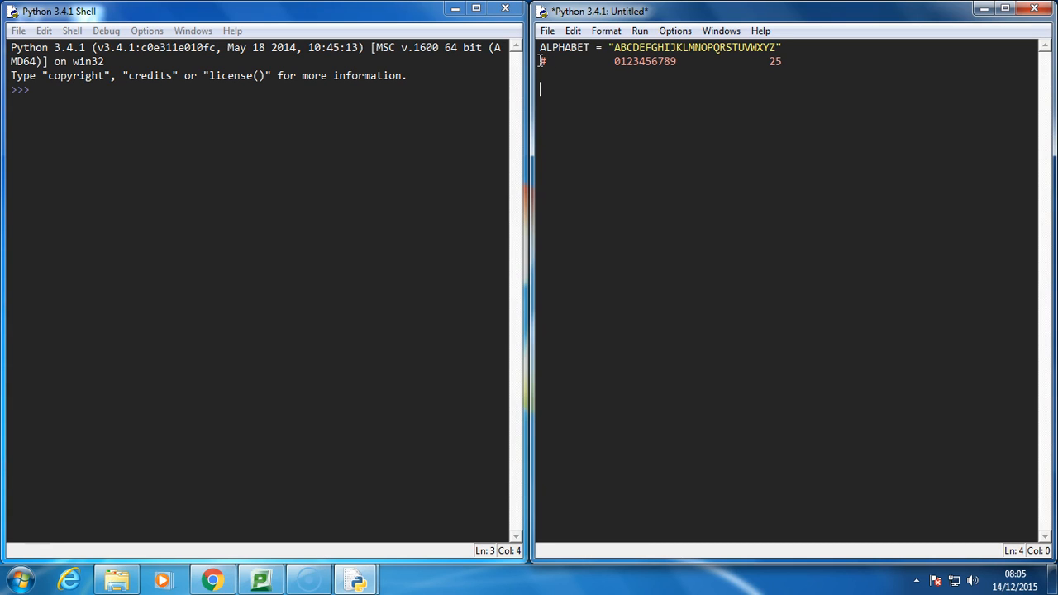
Write message = input("Enter your message: ") and encrypted = "" on the next line.
type("mes")
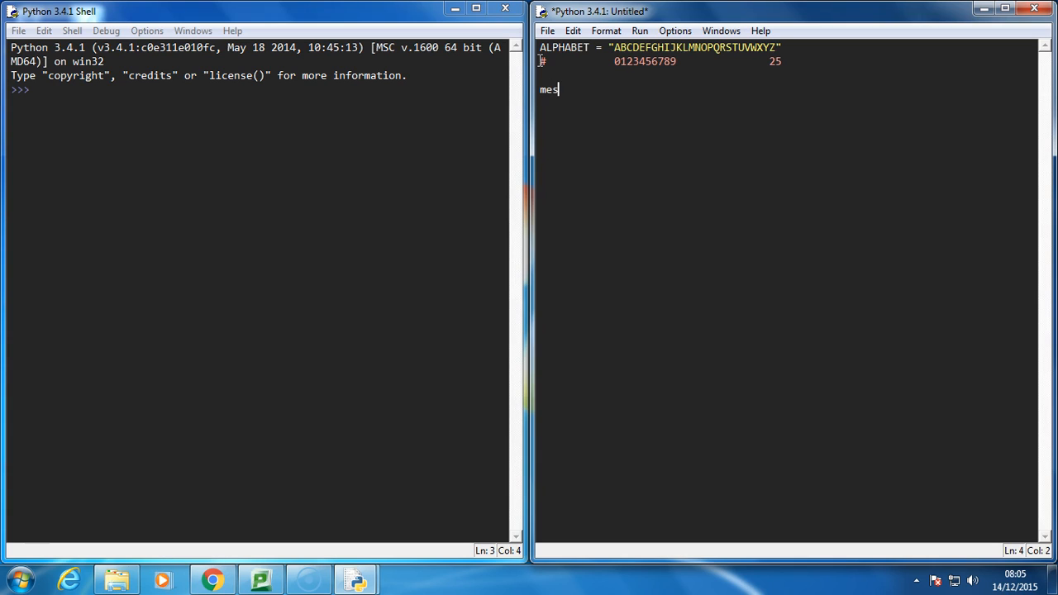
type("sage = input")
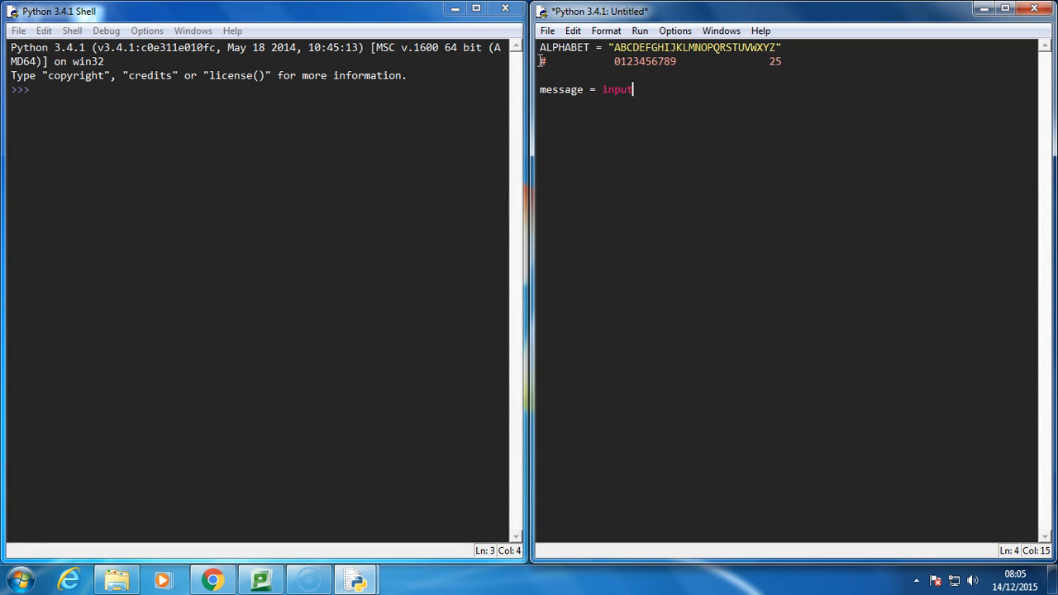
type("(")
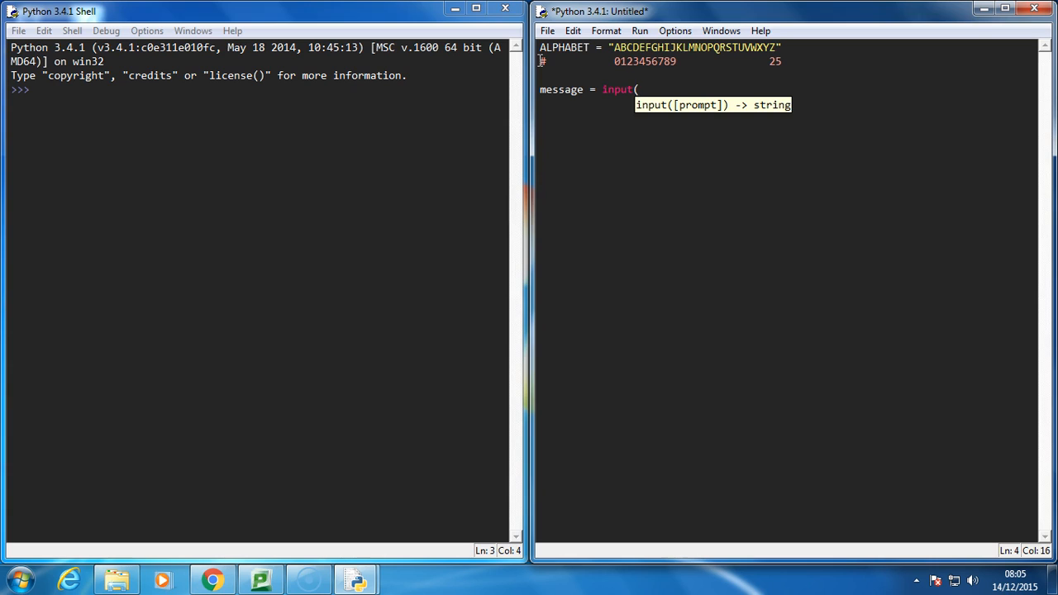
type("\"Enter your message")
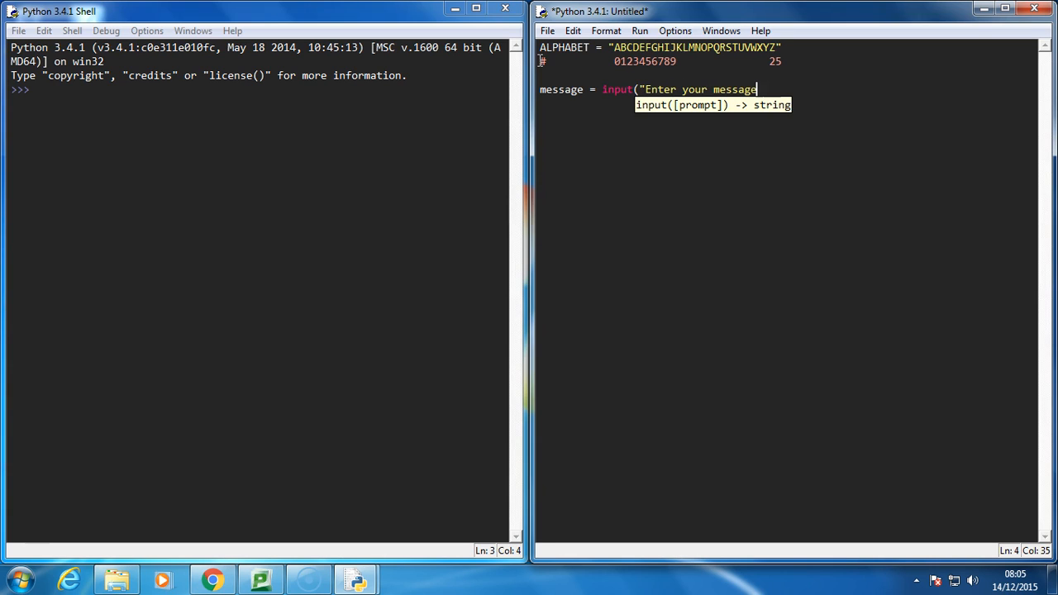
type(": \")")
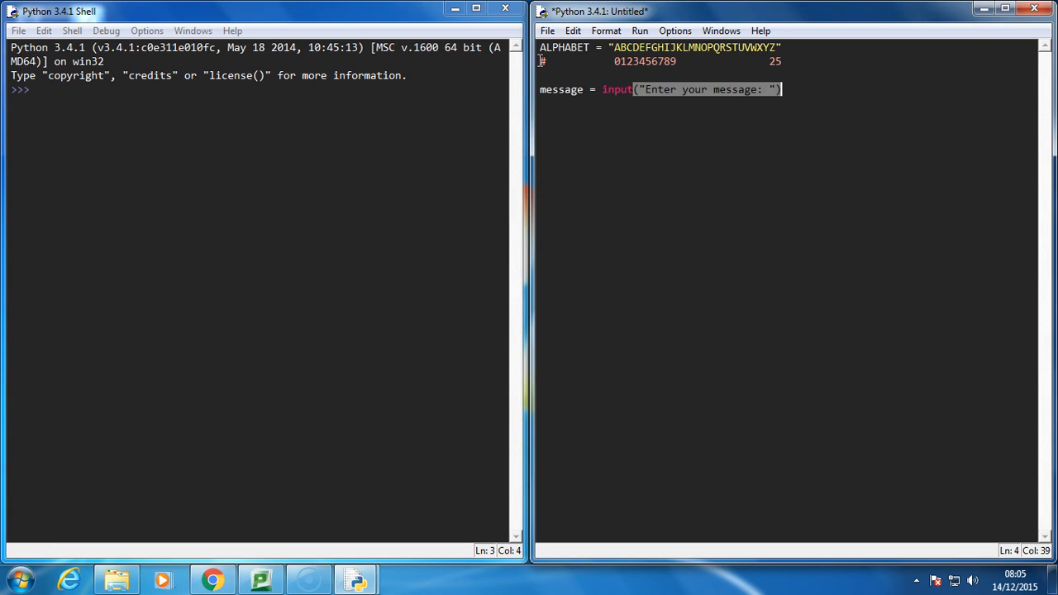
key("Return")
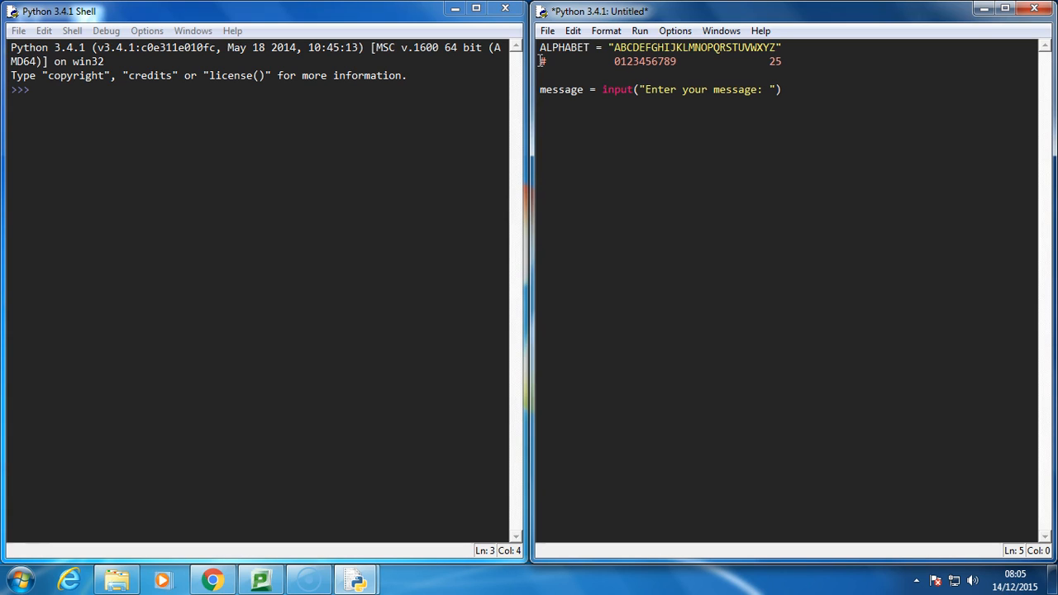
type("encrypted")
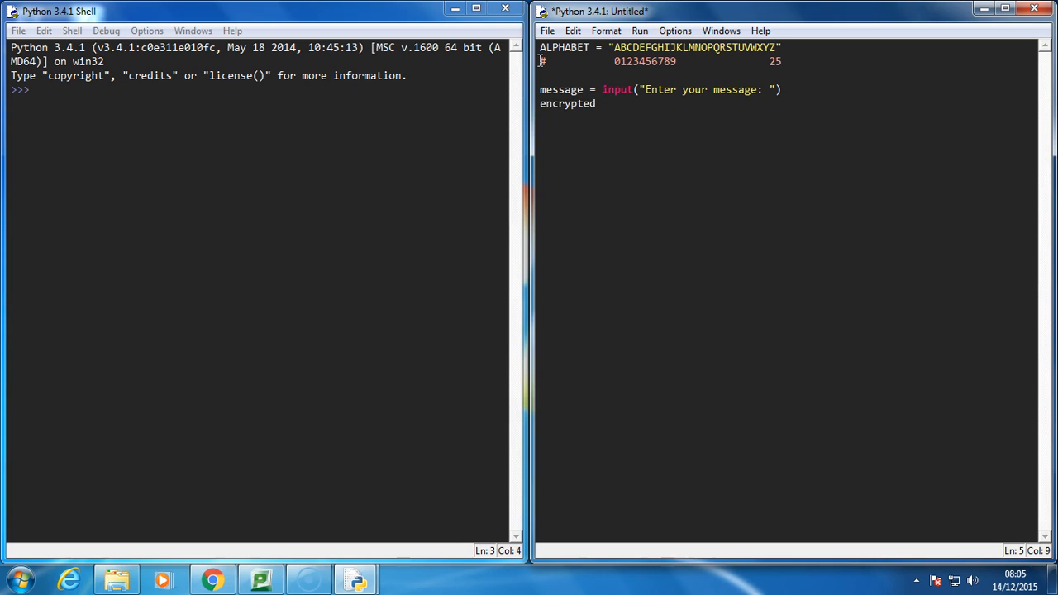
type("= \"\"")
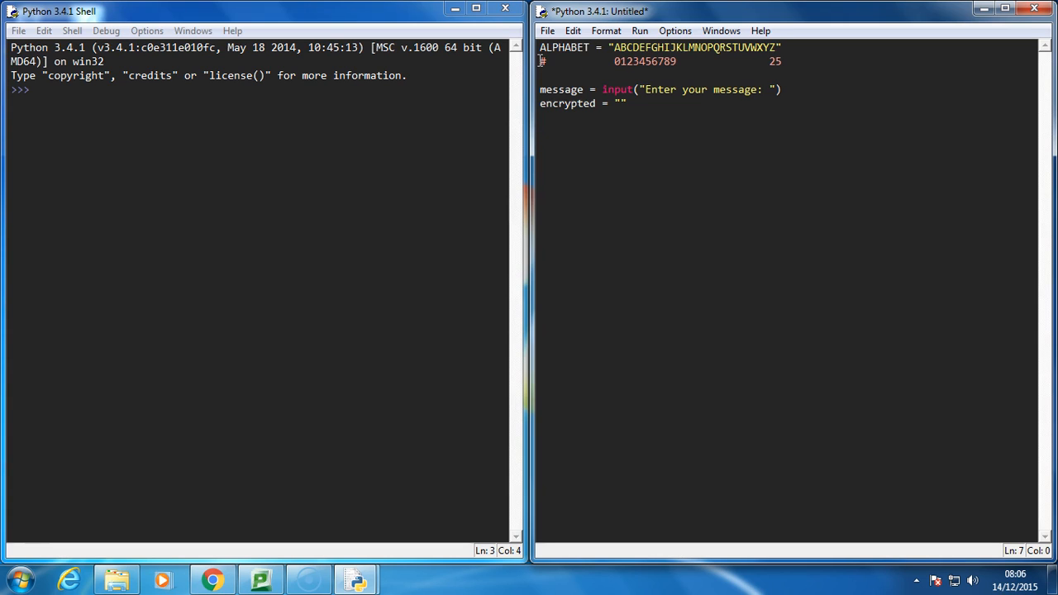
Write the loop header 'for letter in message:'.
type("f")
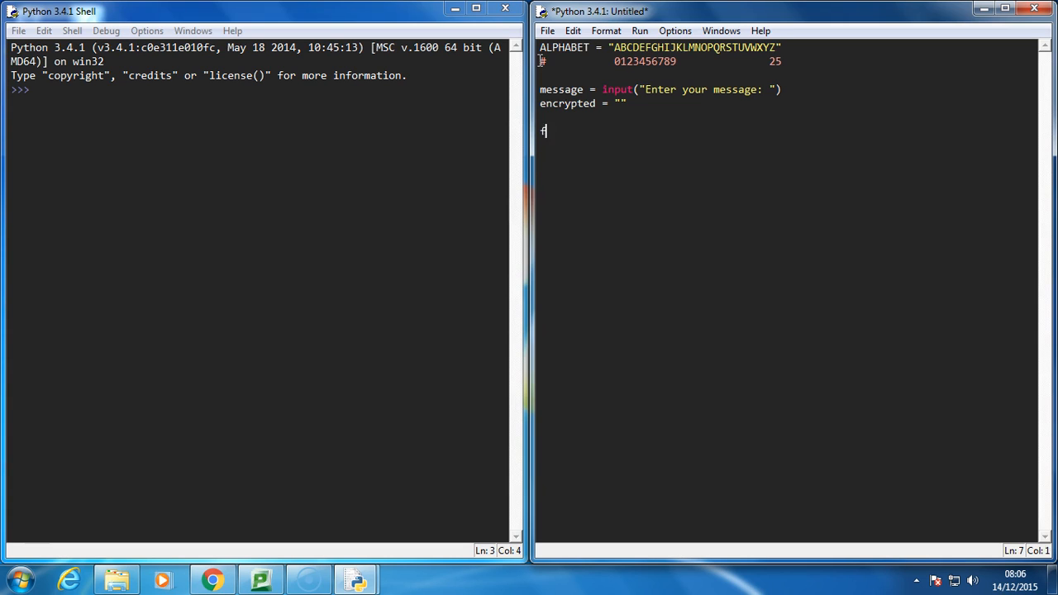
type("or lette")
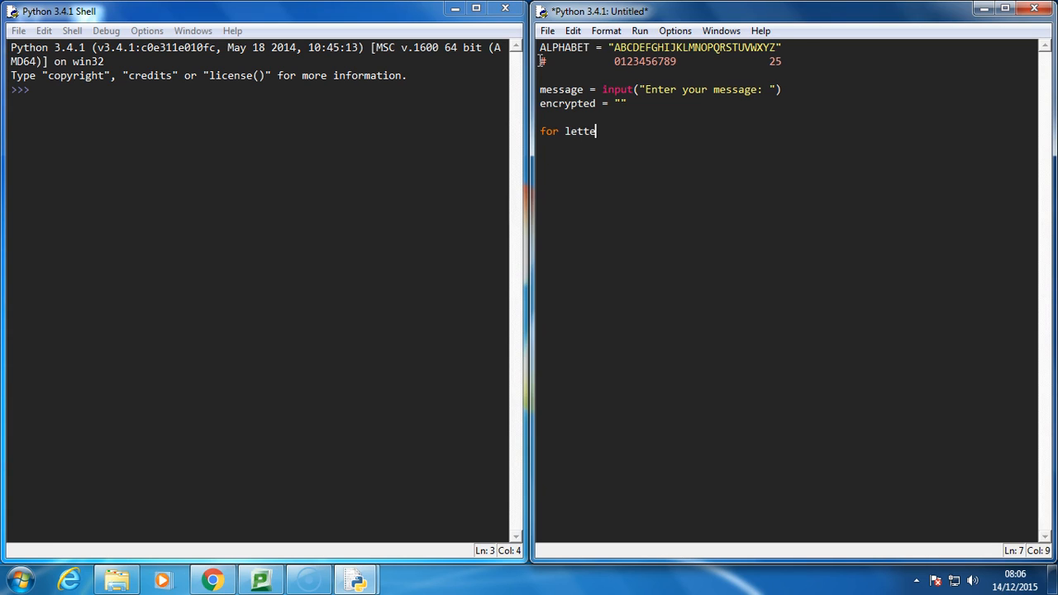
type("r in message")
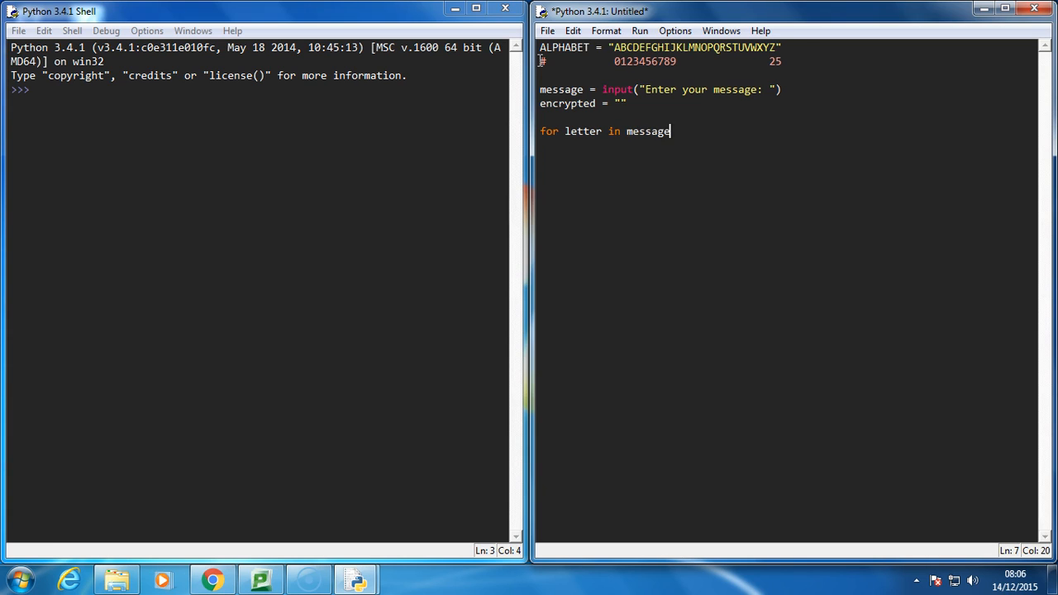
type(":")
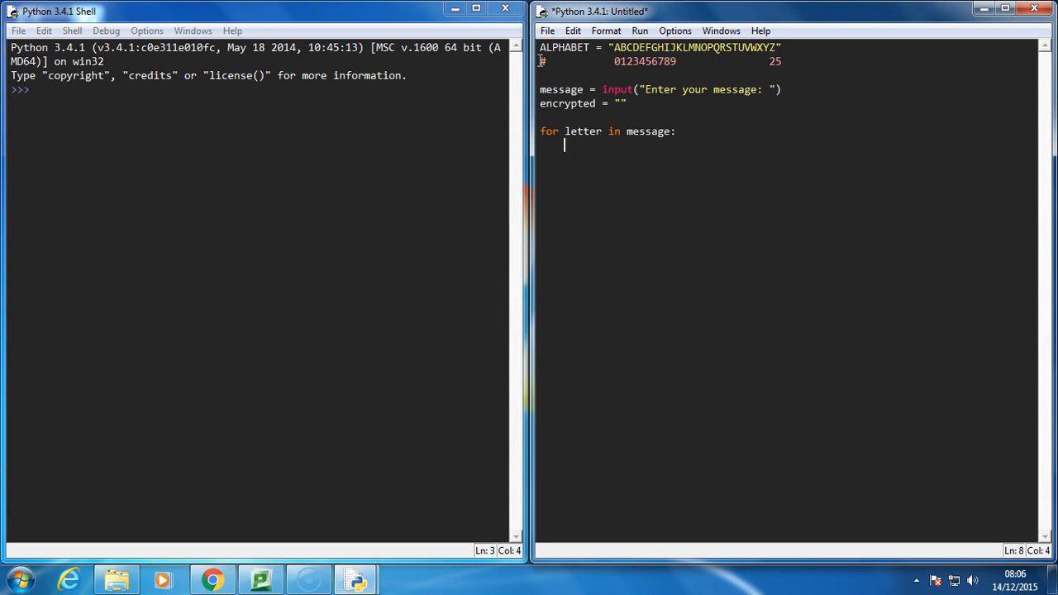
Inside the loop, write 'if letter == " ": encrypted += letter' to keep spaces unchanged.
type("if")
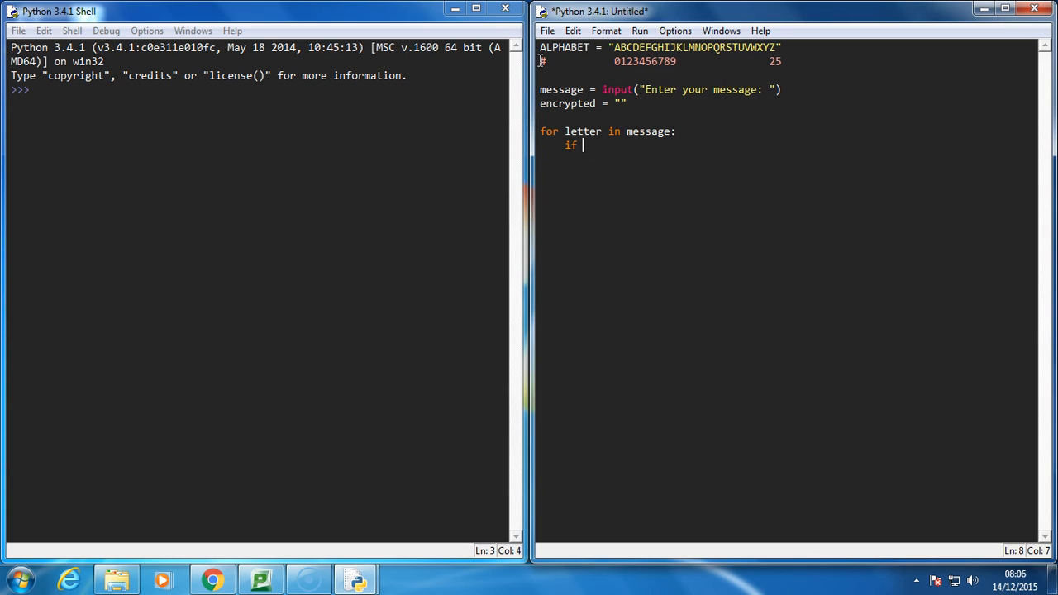
type("letter == \" \":")
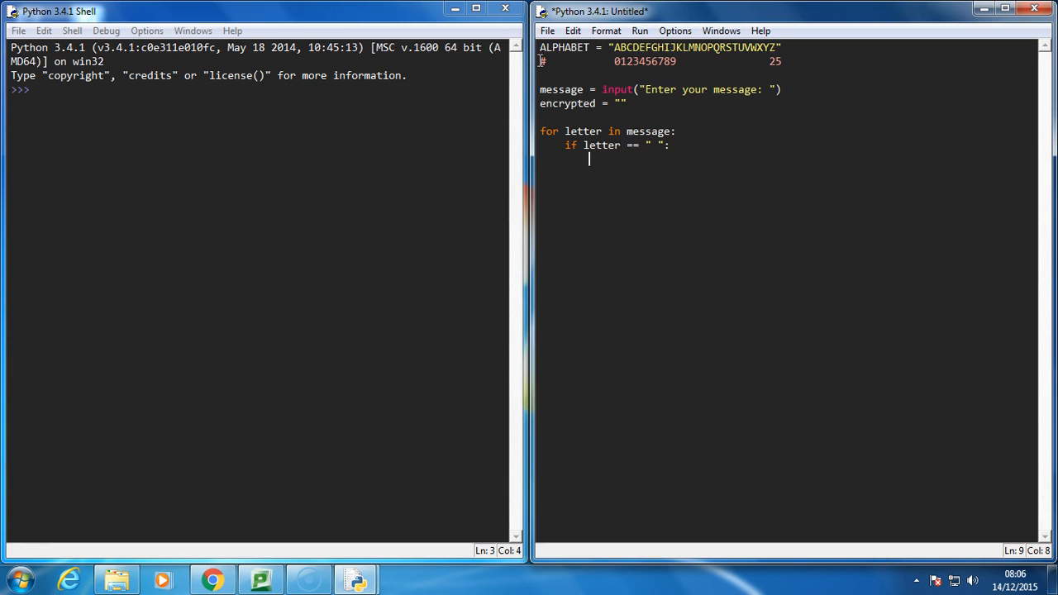
type("encrypted +=")
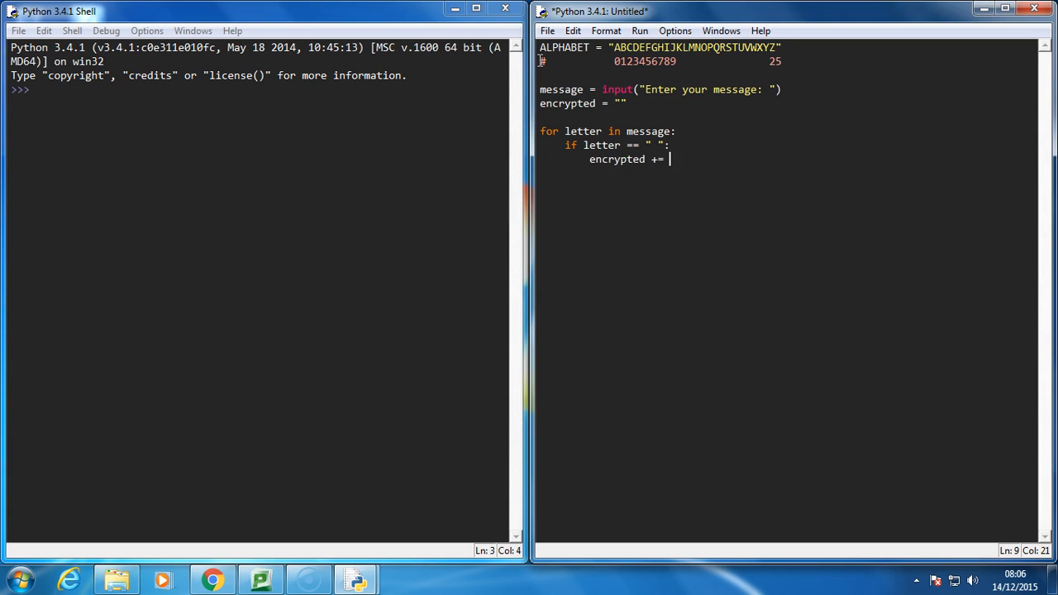
type("\" \"")
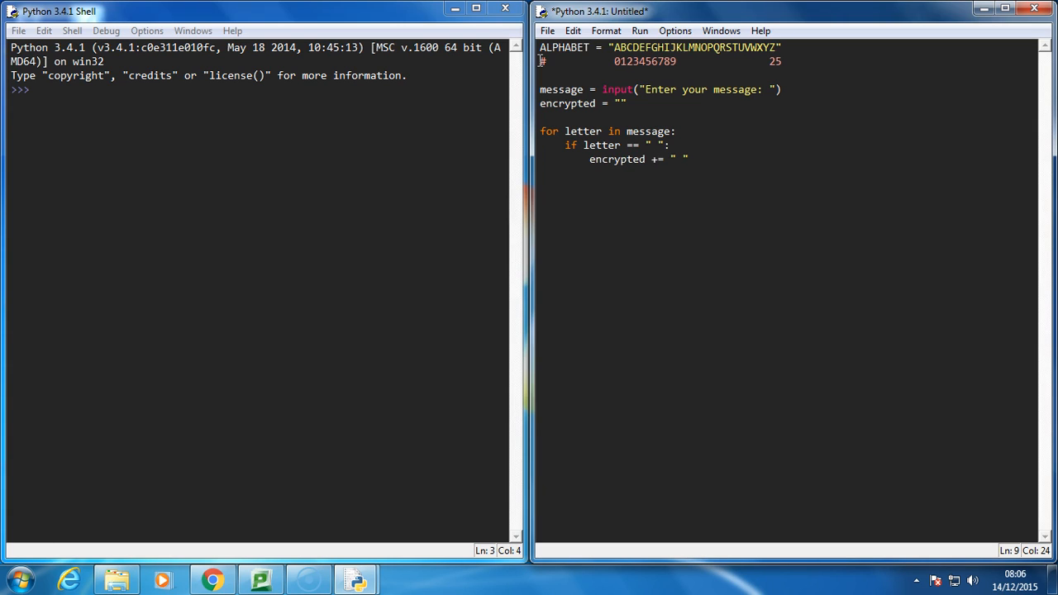
type("letter")
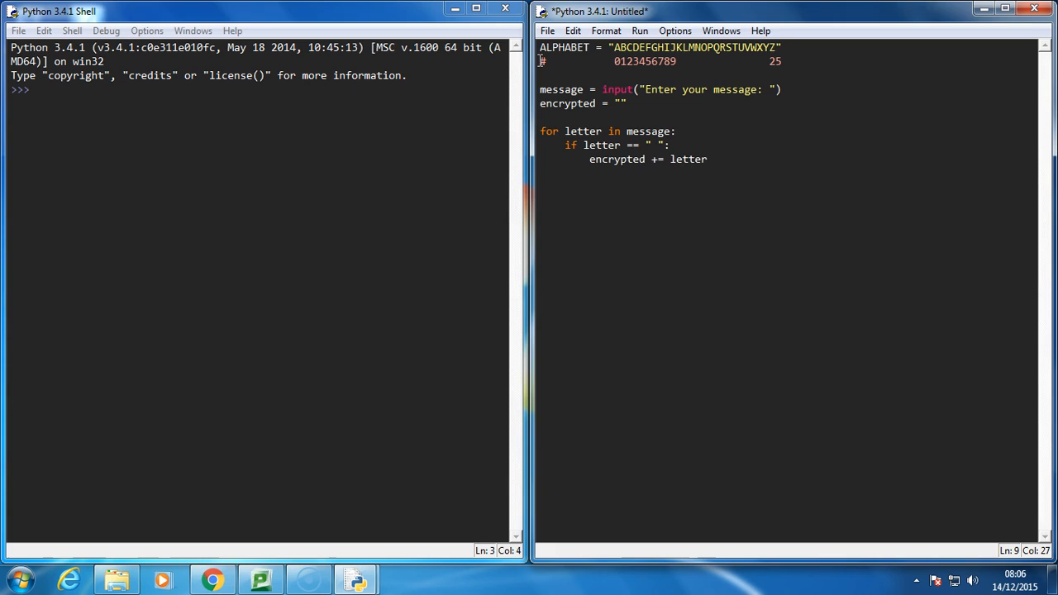
left_click(707, 159)
type("elif")
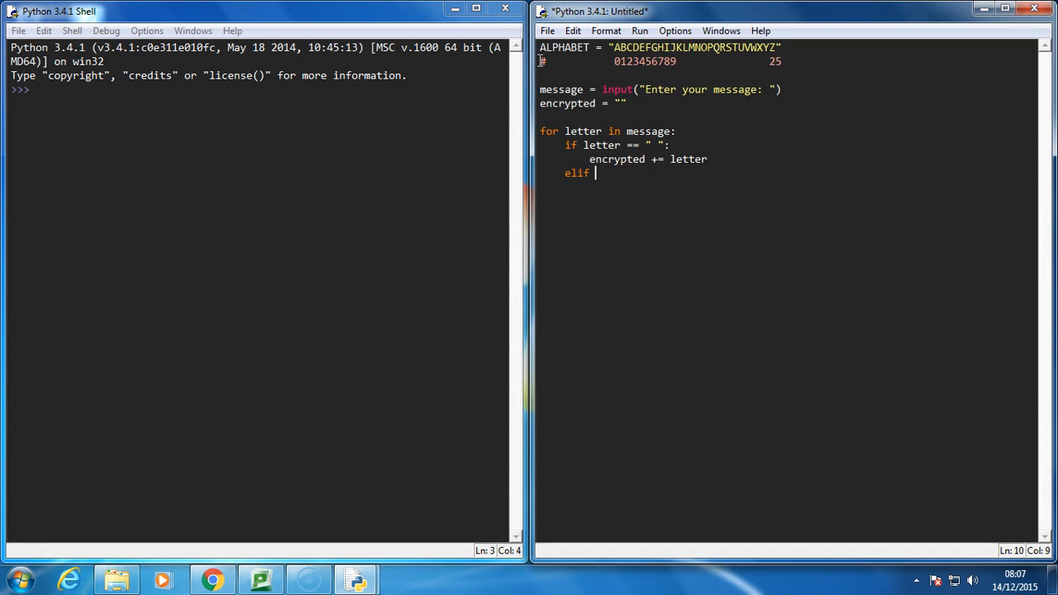
Write the condition 'elif ALPHABET.index(letter) + 5 > len(ALPHABET):'.
type("AL")
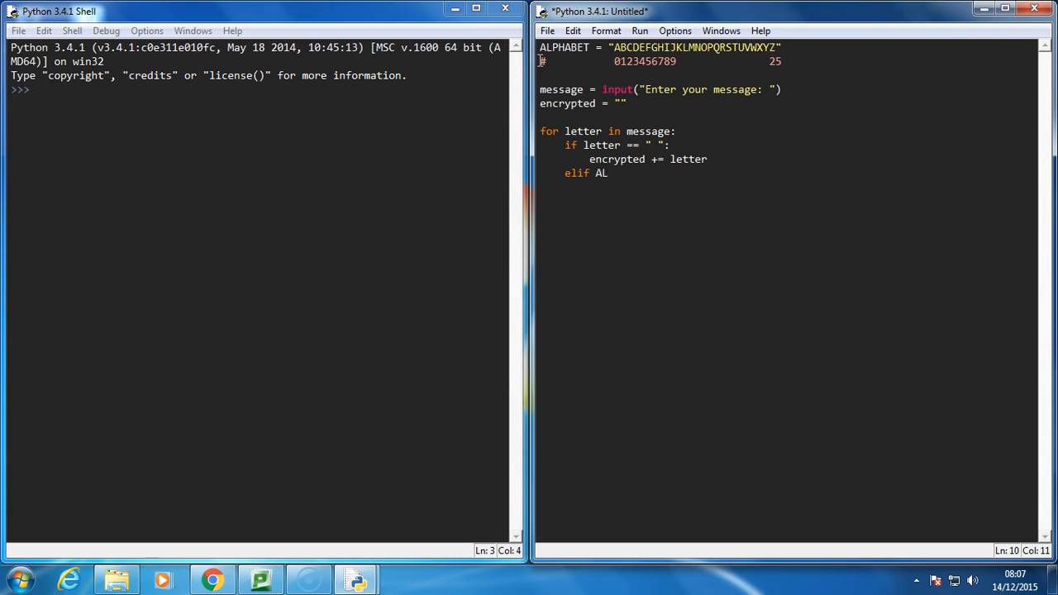
type("PH")
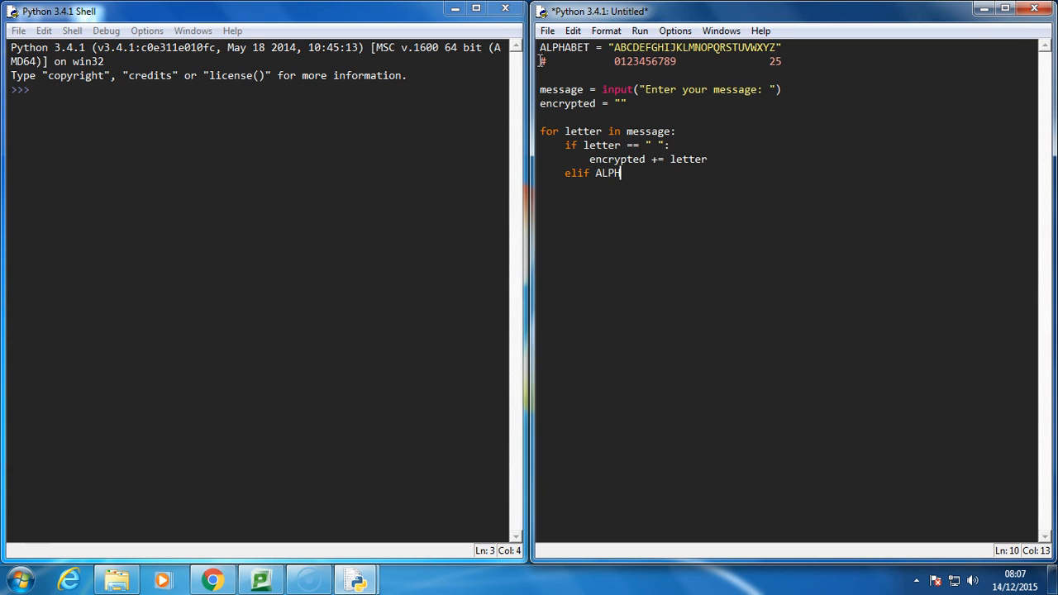
type("A")
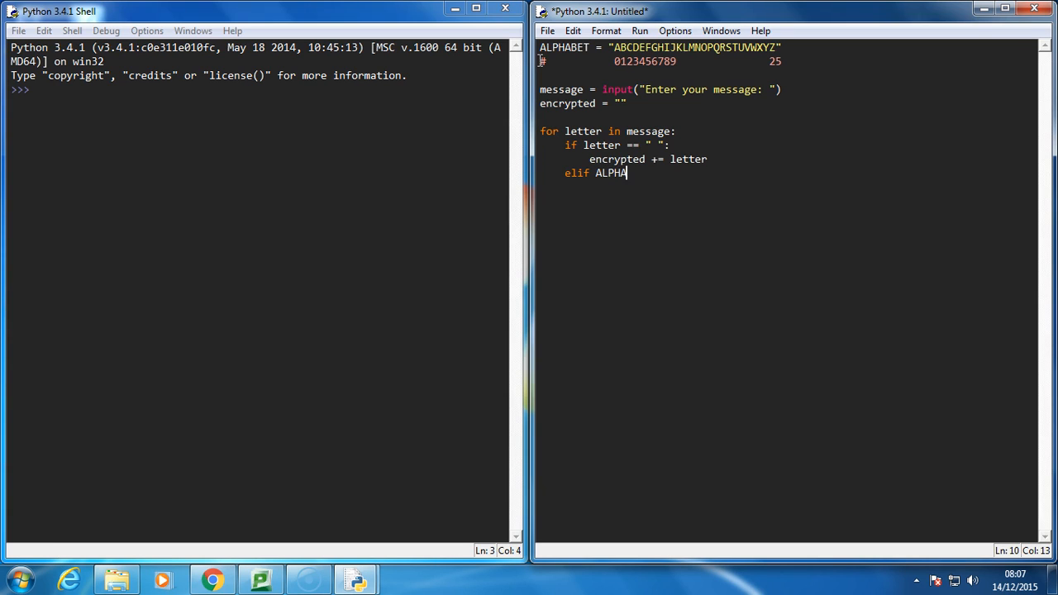
type("BET")
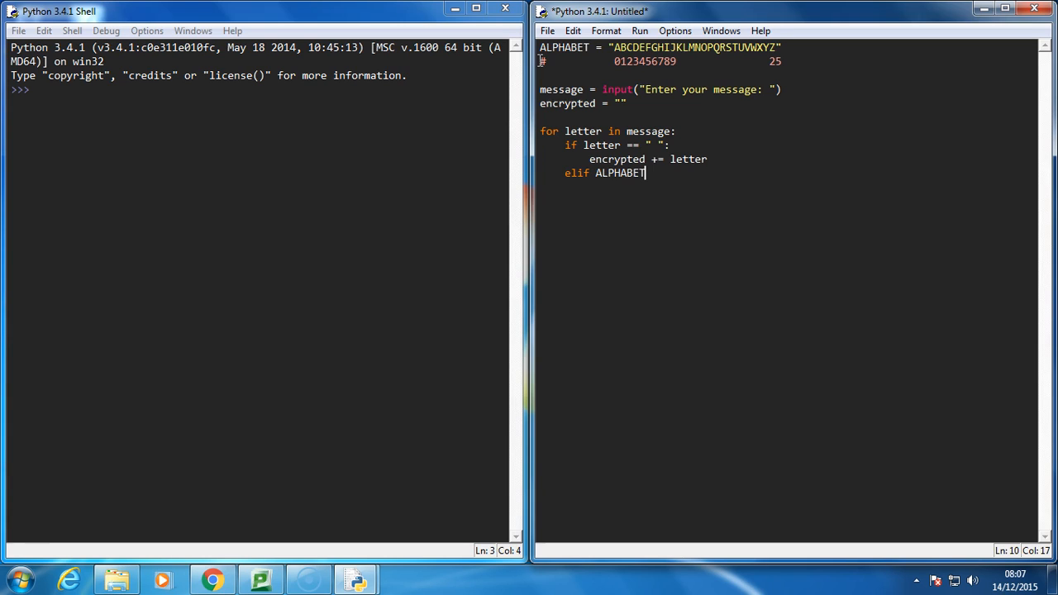
type(".index(")
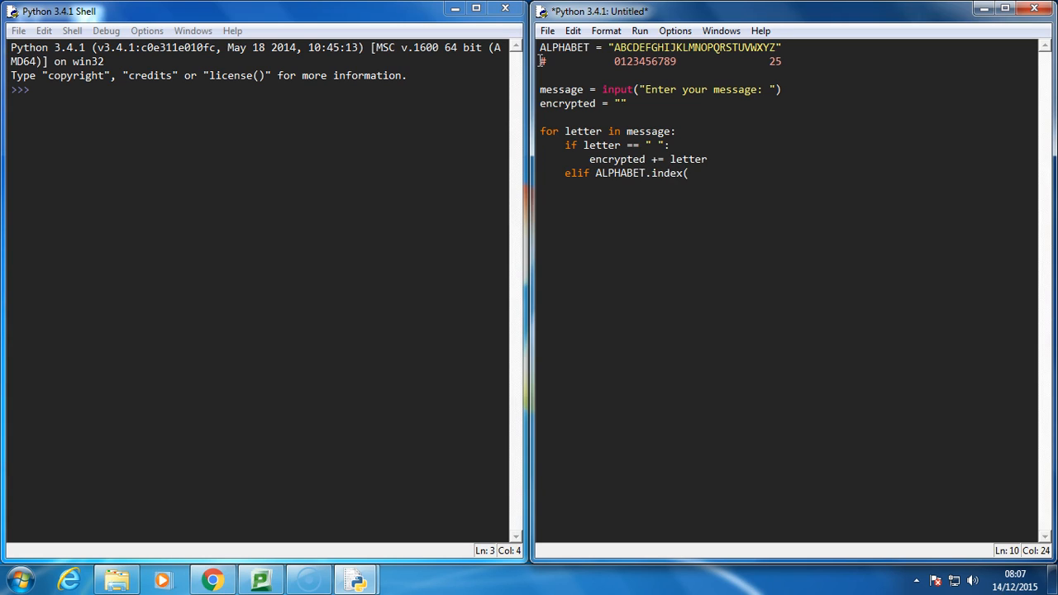
type("letter)")
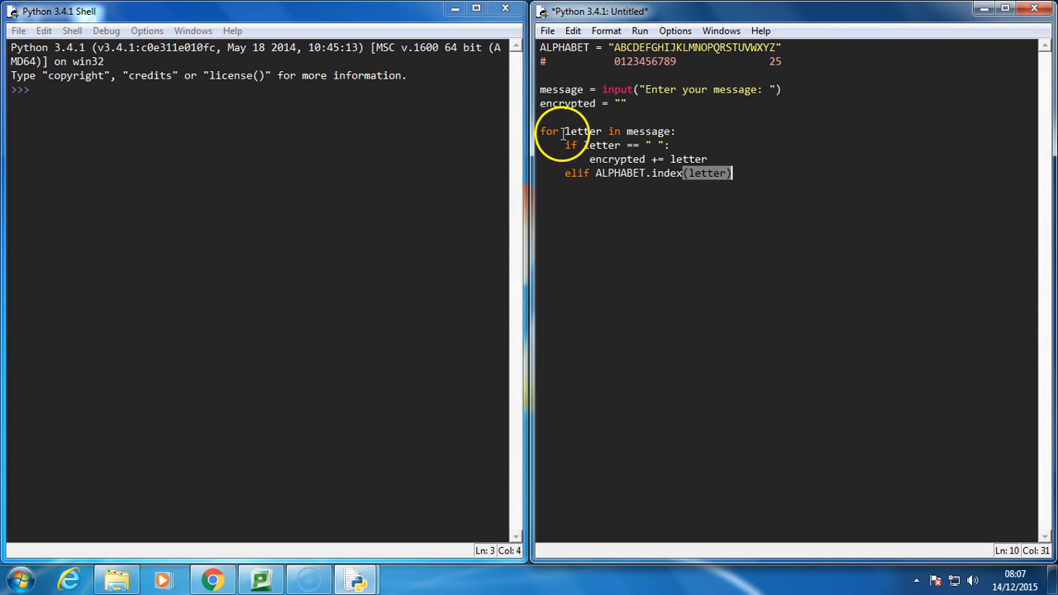
mouse_move(740, 185)
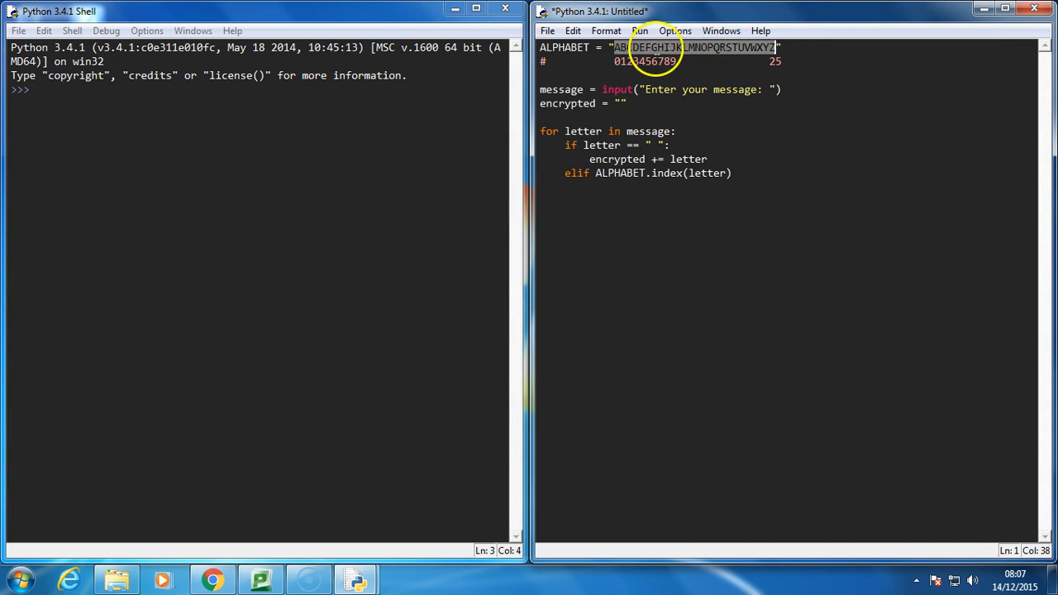
left_click(641, 47)
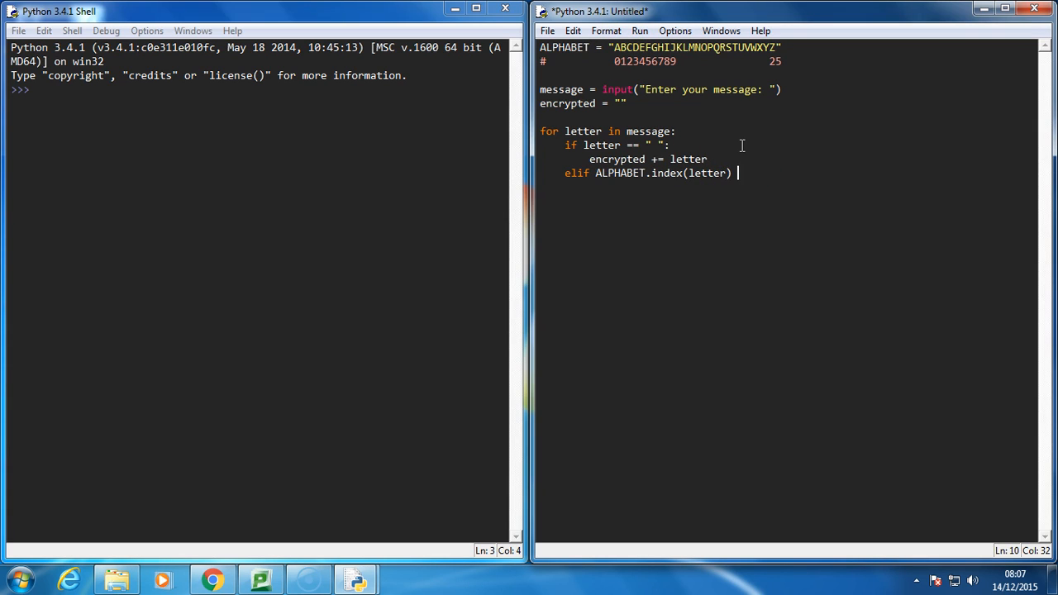
type("+ 5")
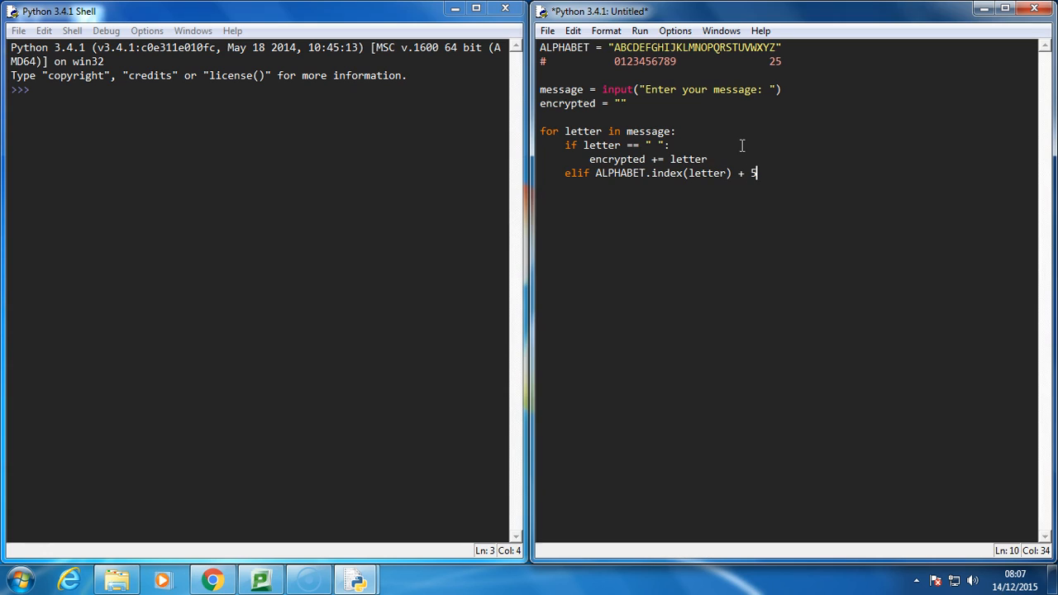
type(">")
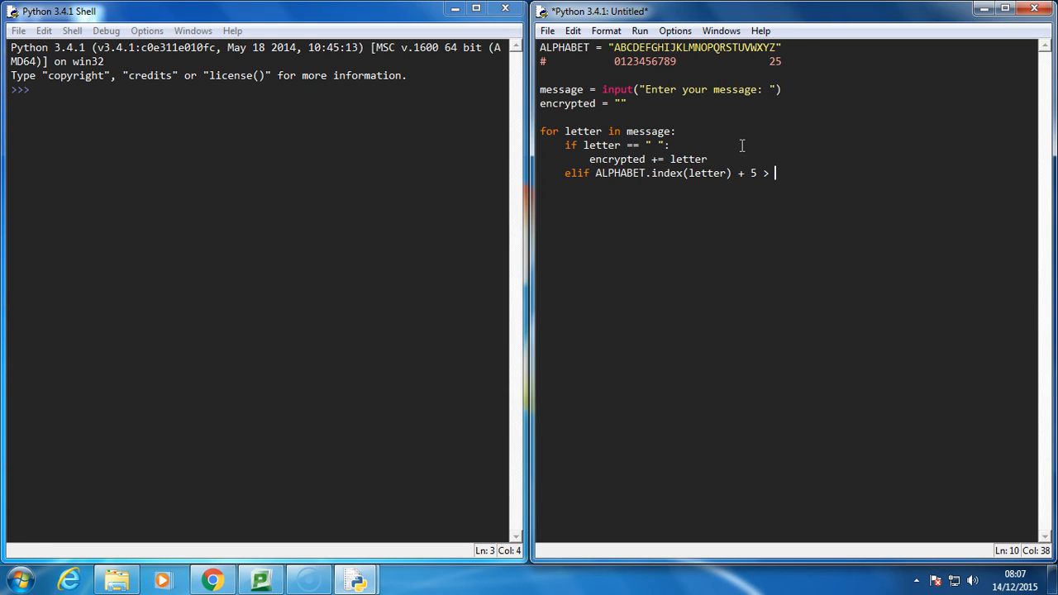
type("len(")
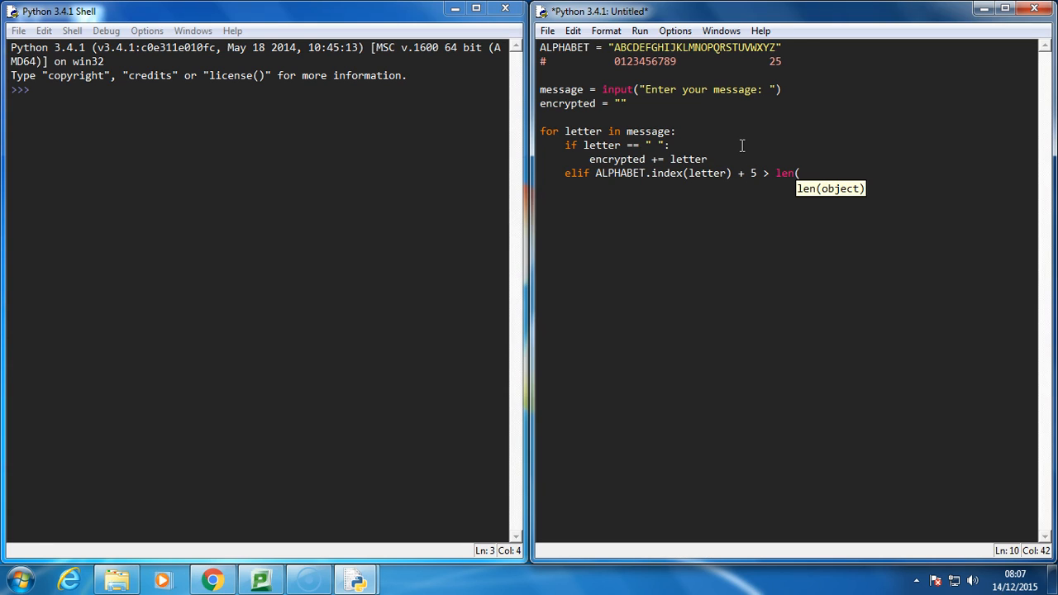
type("ALPHA")
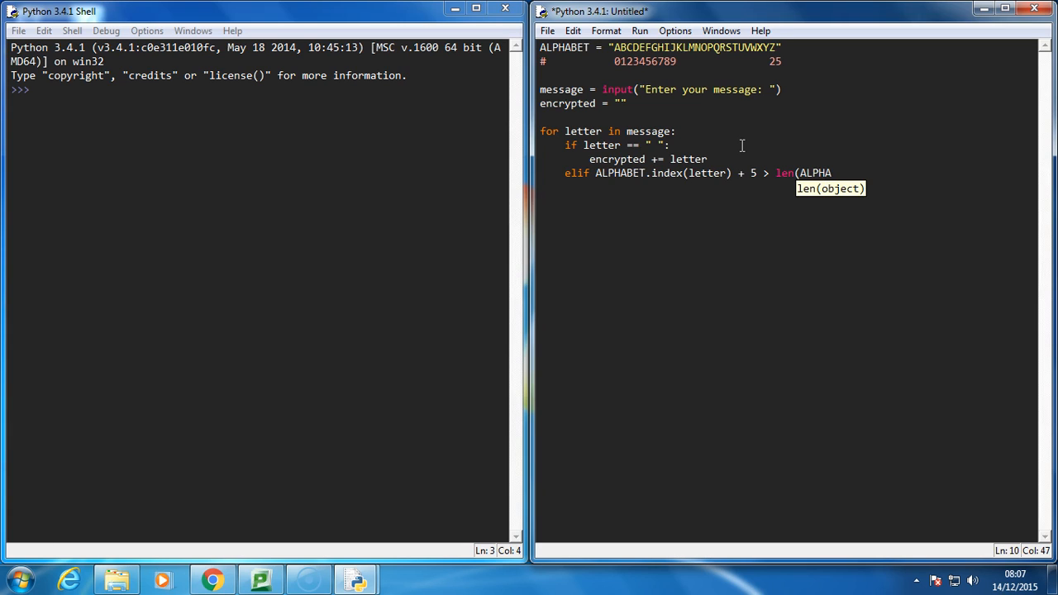
type("BET):")
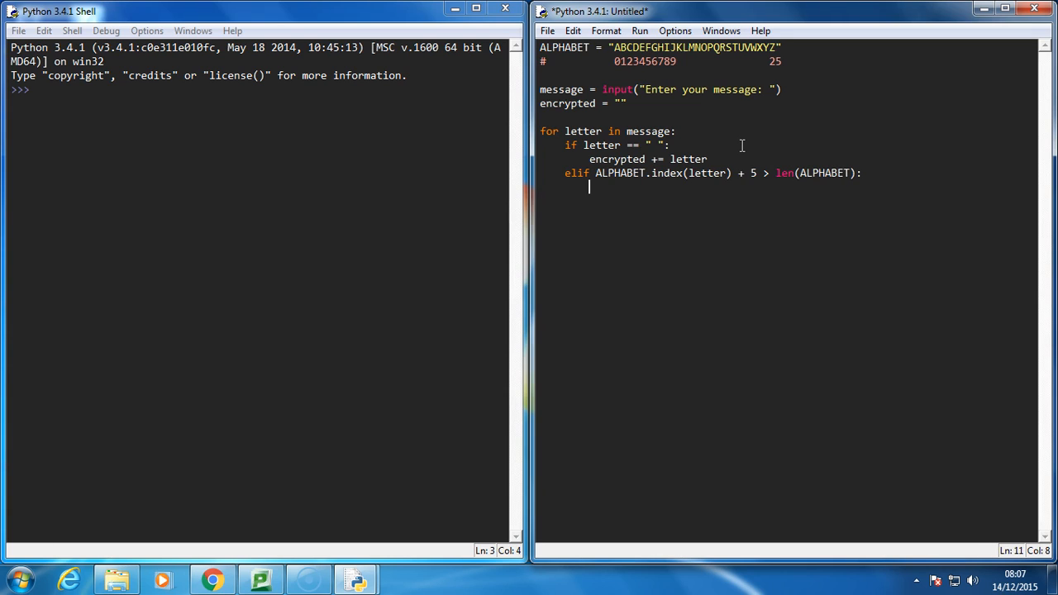
Write 'encrypted += ALPHABET[ALHPABET.index(letter) + 5 - 26]' and begin the next branch.
type("encrypted +=")
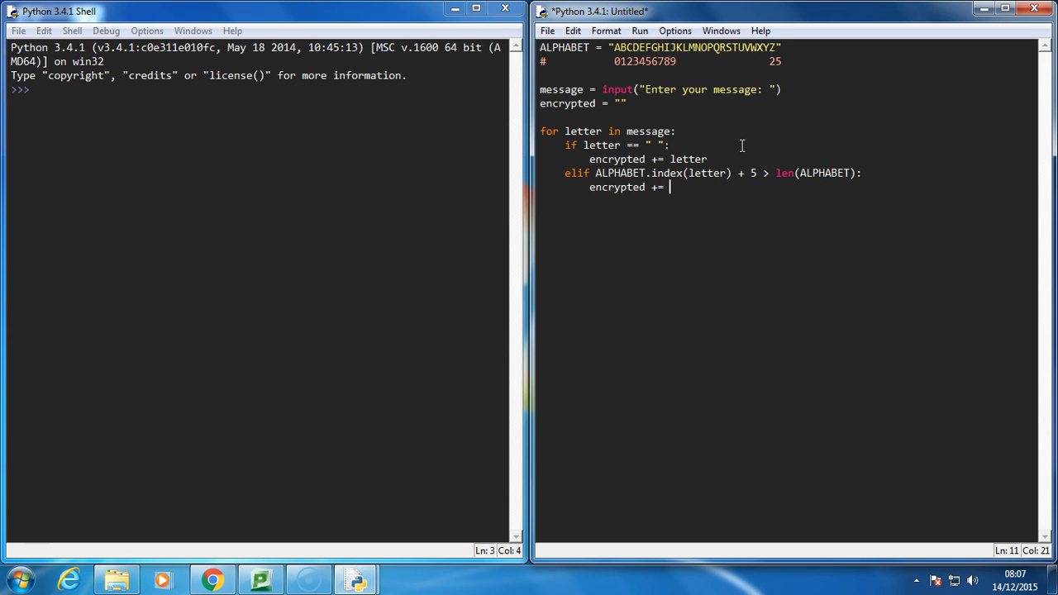
type("ALPHABET")
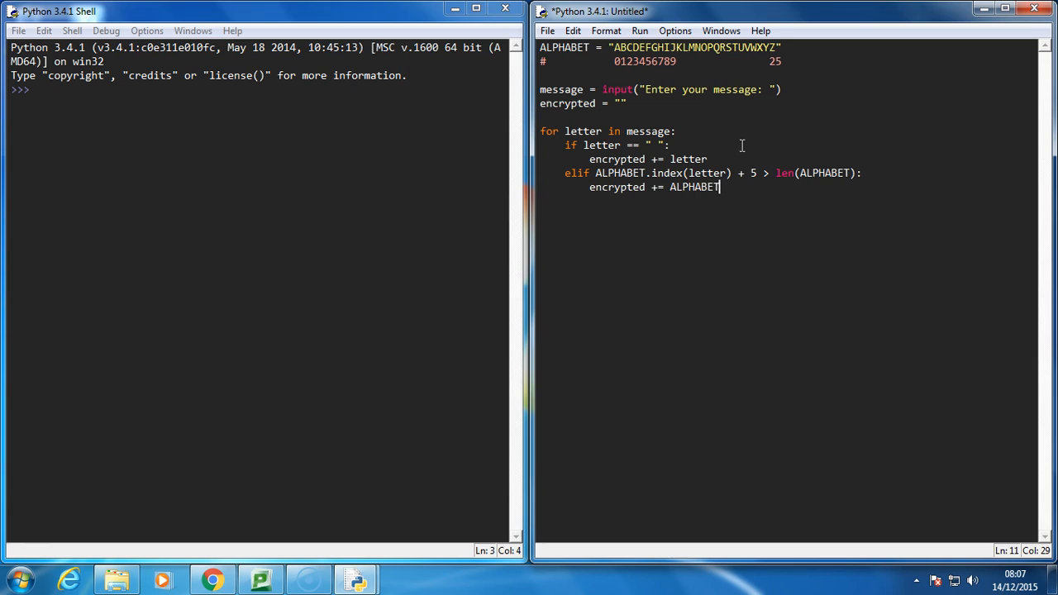
type("(")
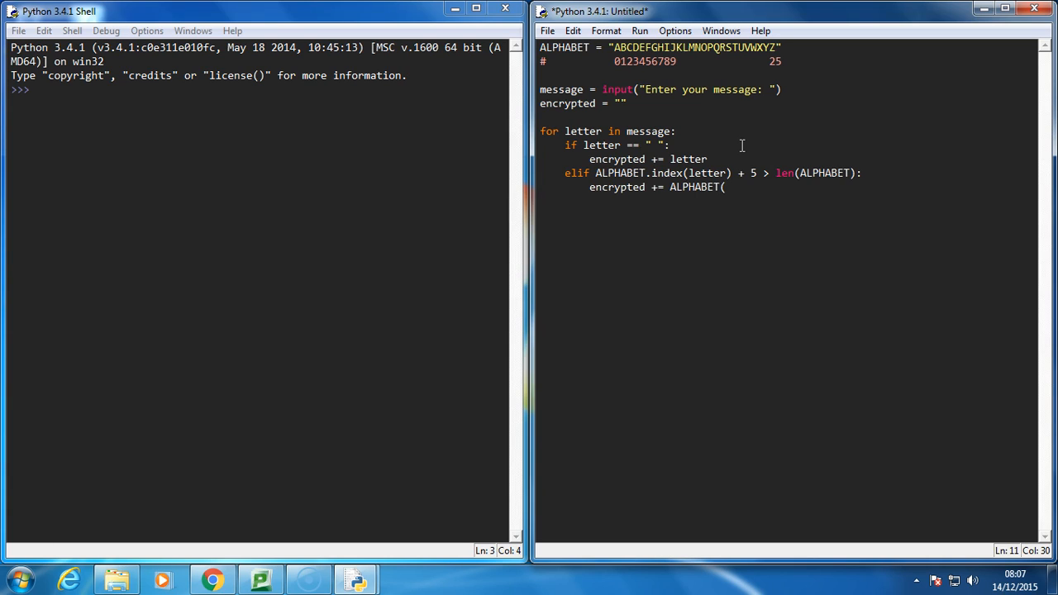
type("ALHPABET")
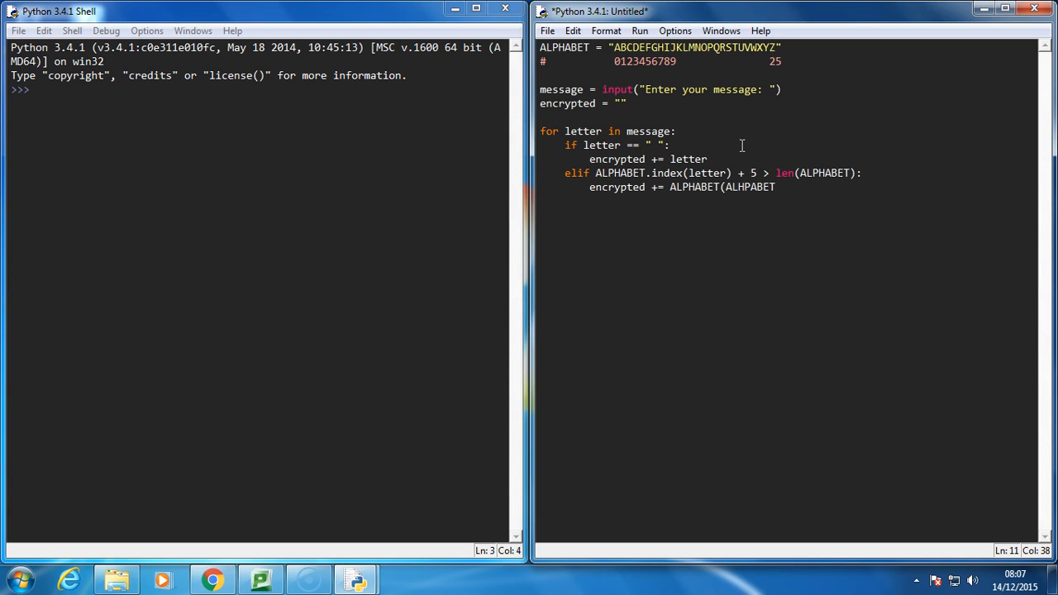
type(".index")
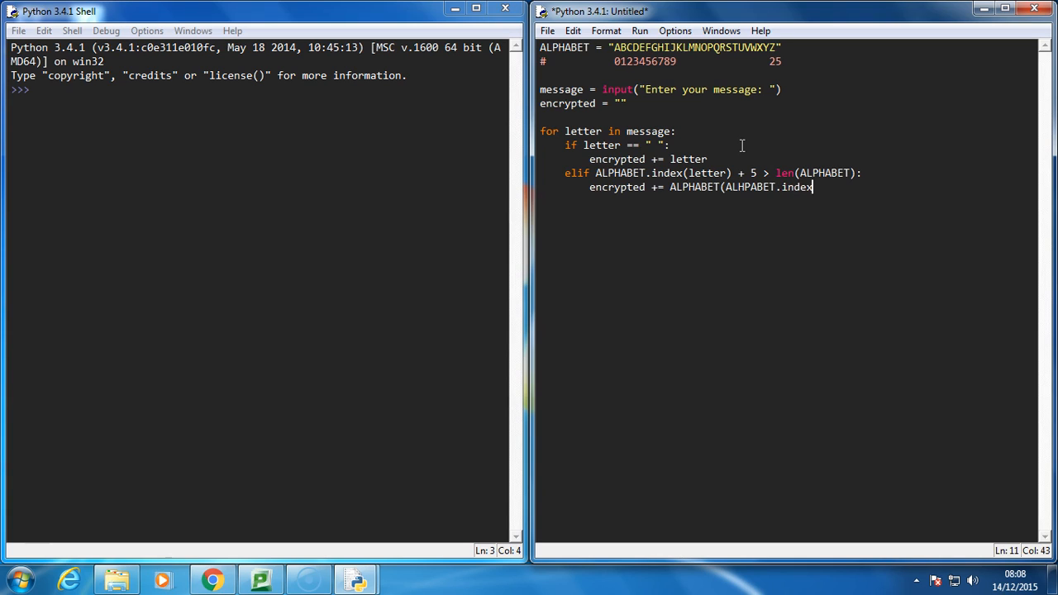
type("(letter) + 5 -")
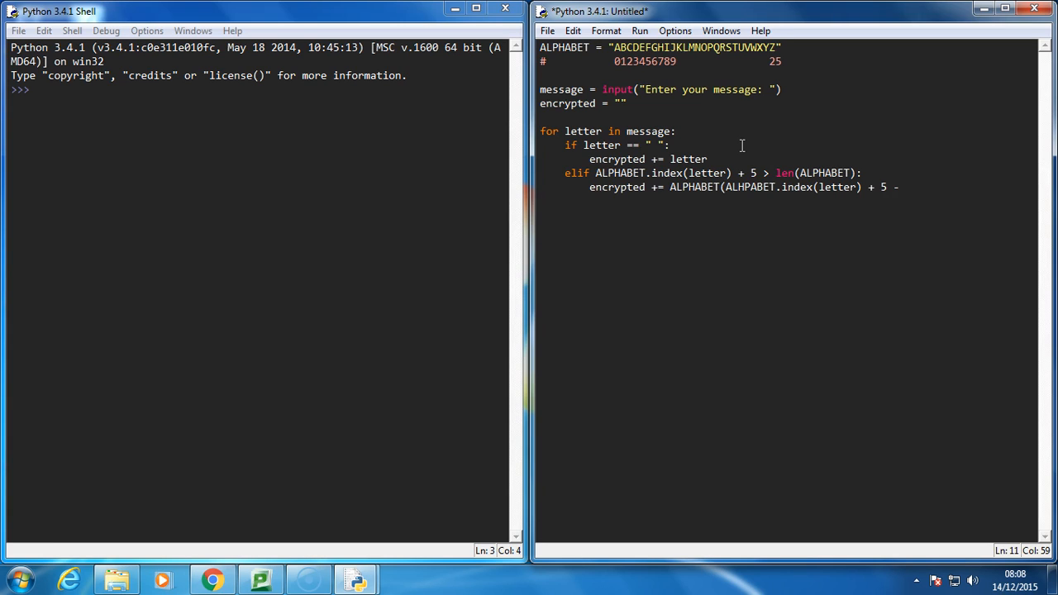
type("26")
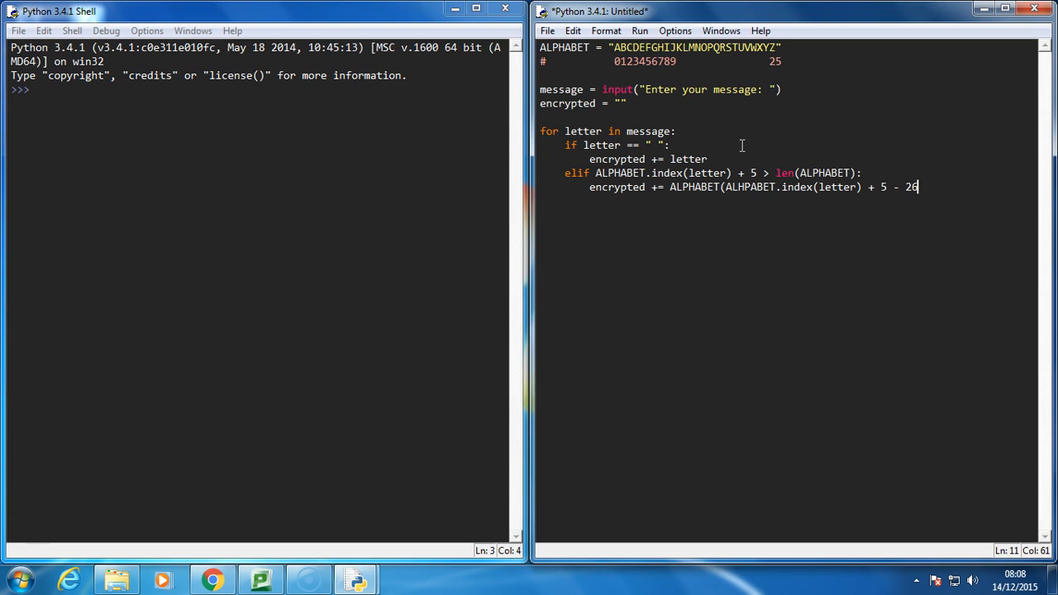
type("]")
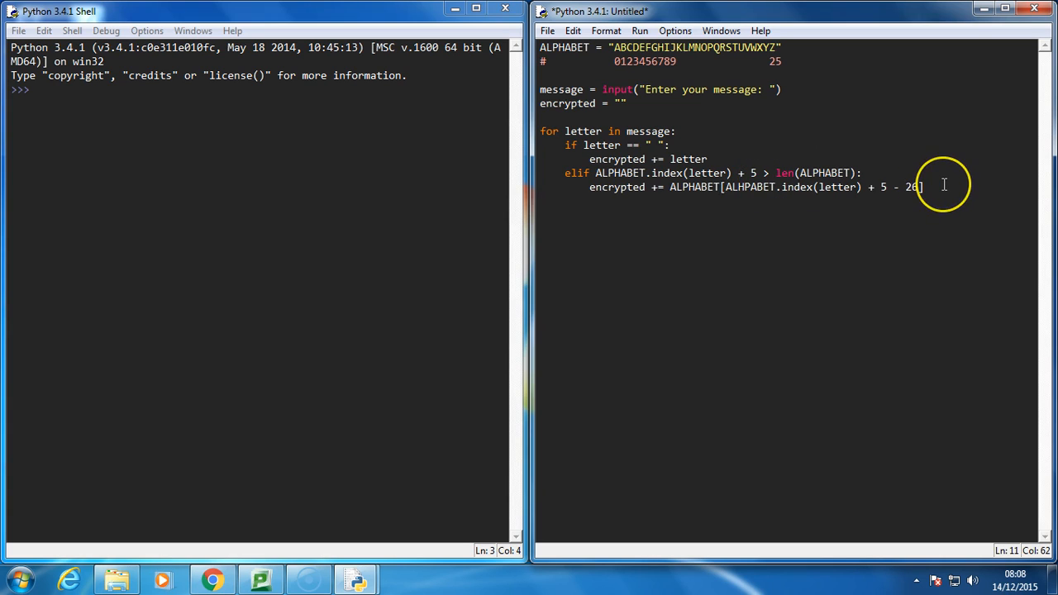
type("el")
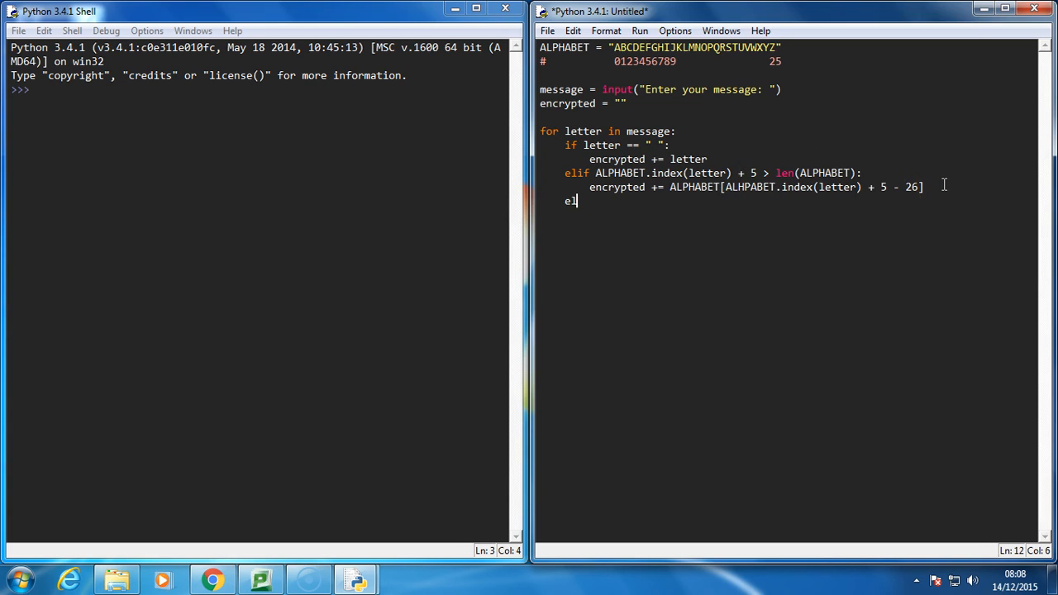
Write 'else:' appending the letter at index + 5, then 'print(encrypted)' at the end.
type("se:")
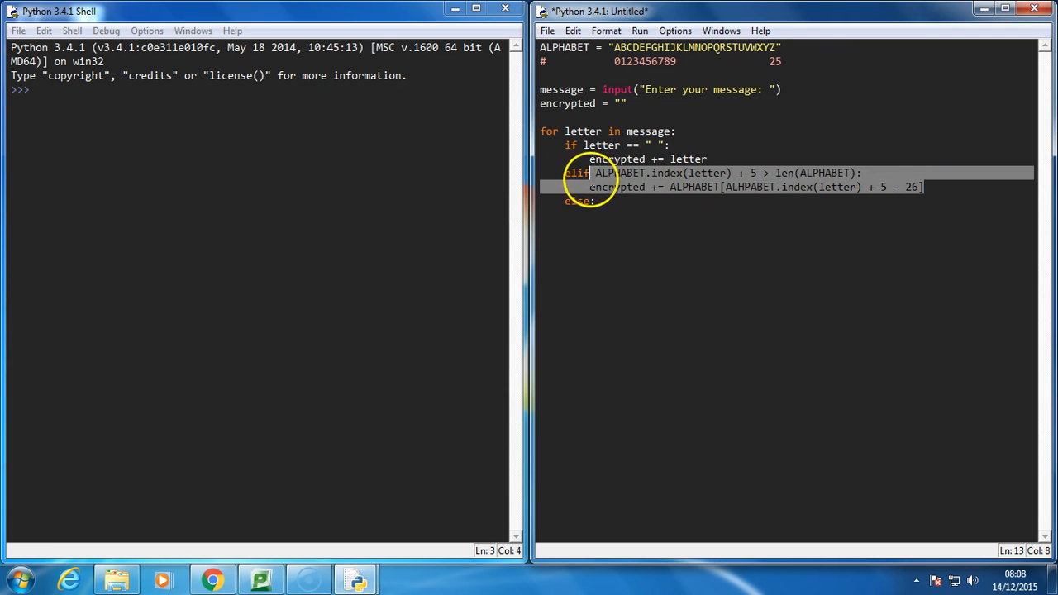
left_click(614, 202)
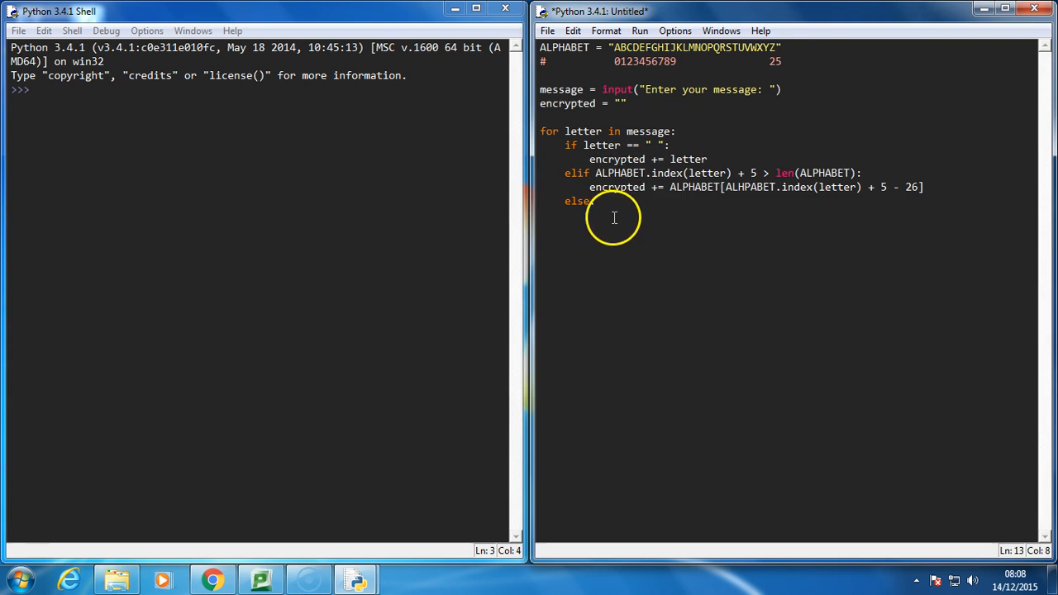
type("encrypted += ALPHABET[ALHPABET.index(letter) + 5 - 26]")
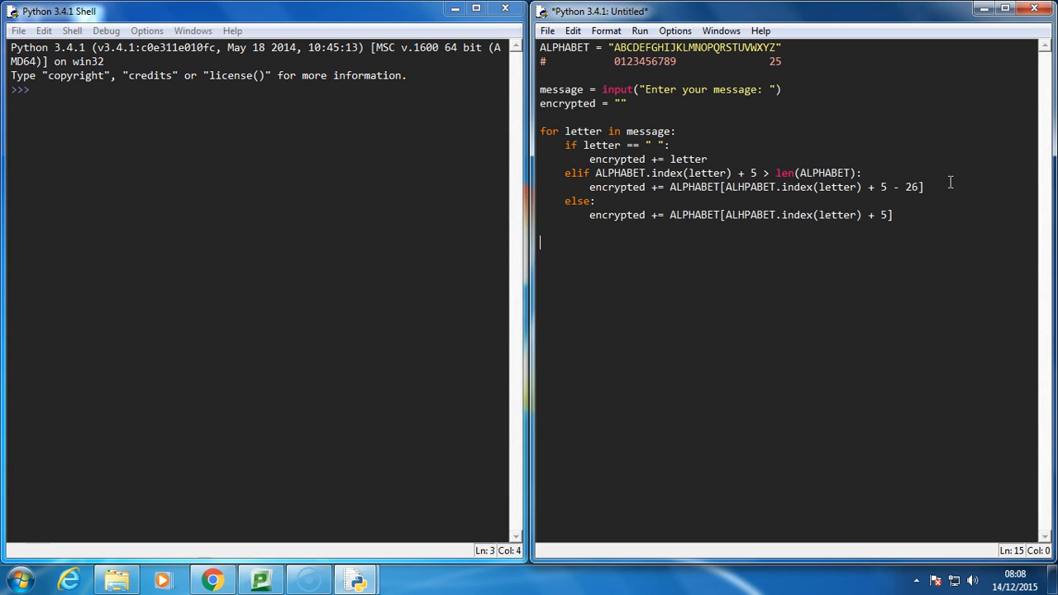
type("print(")
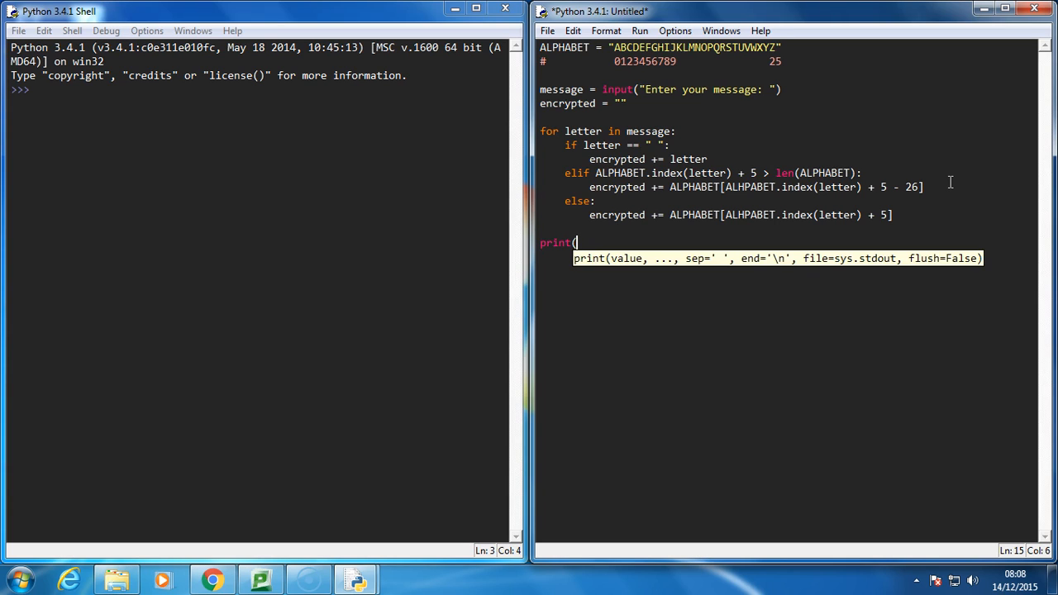
type("encrypted")
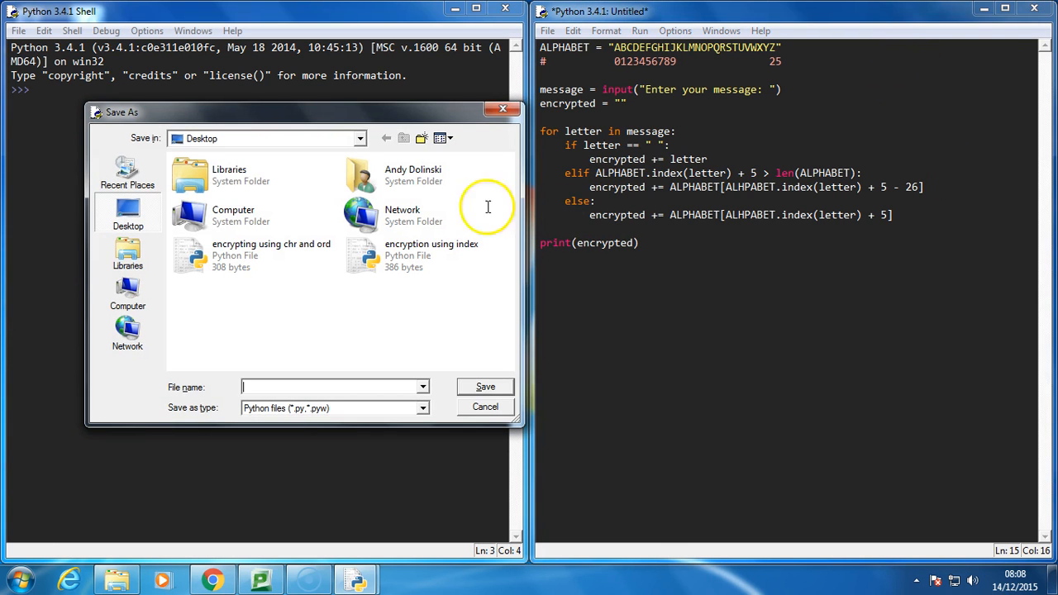
mouse_move(330, 347)
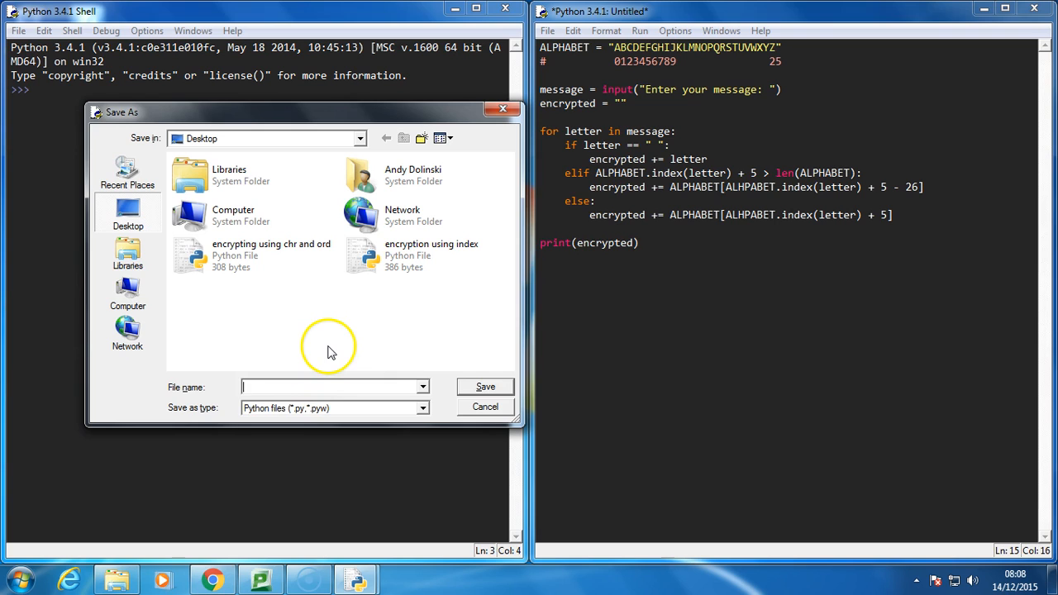
Save the script to the Desktop as 'encryption using index 2.py'.
type("encryptio")
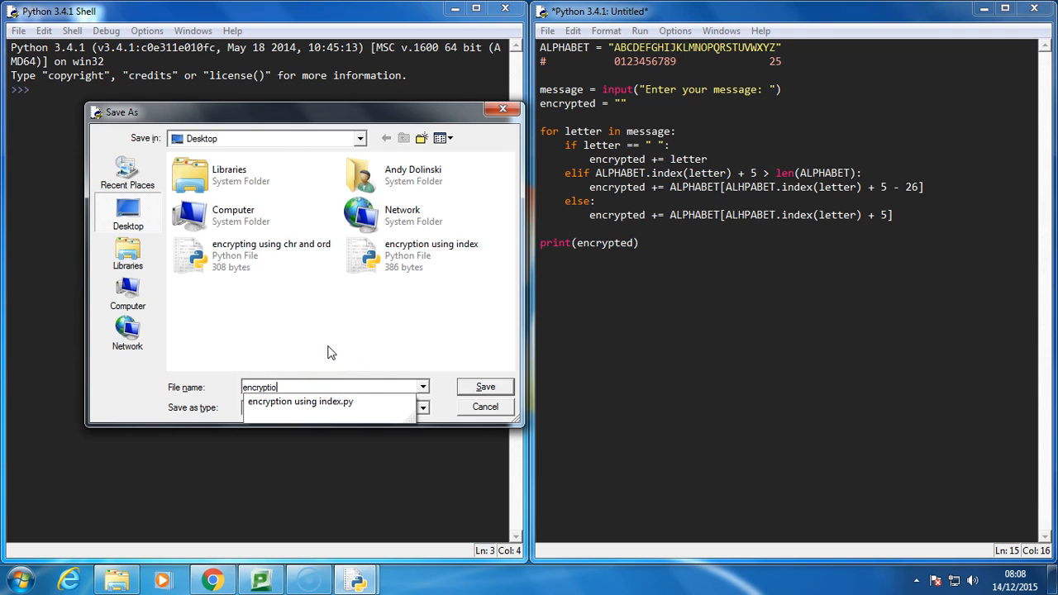
left_click(301, 402)
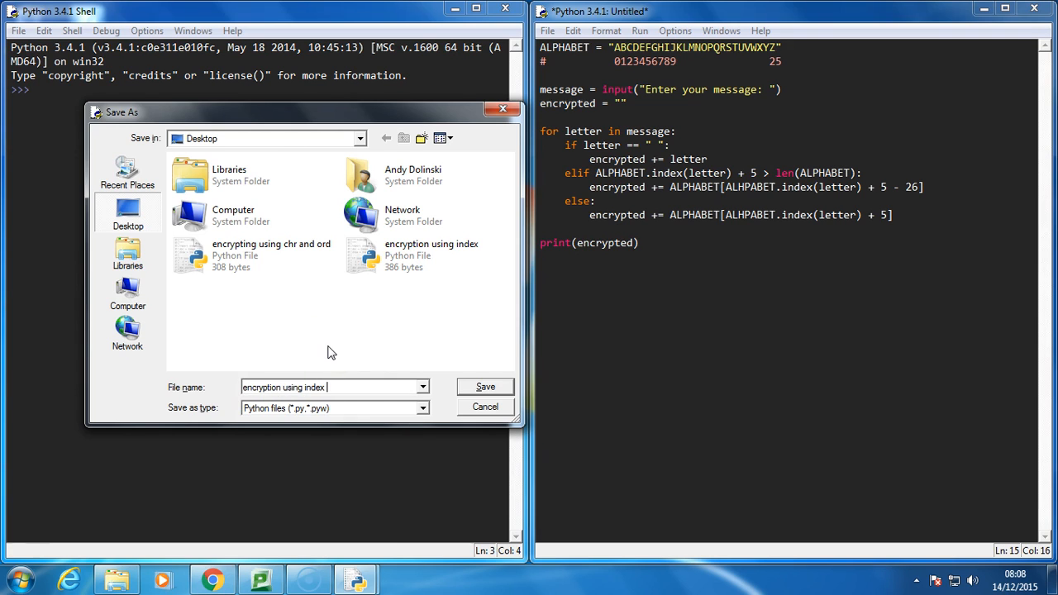
left_click(485, 387)
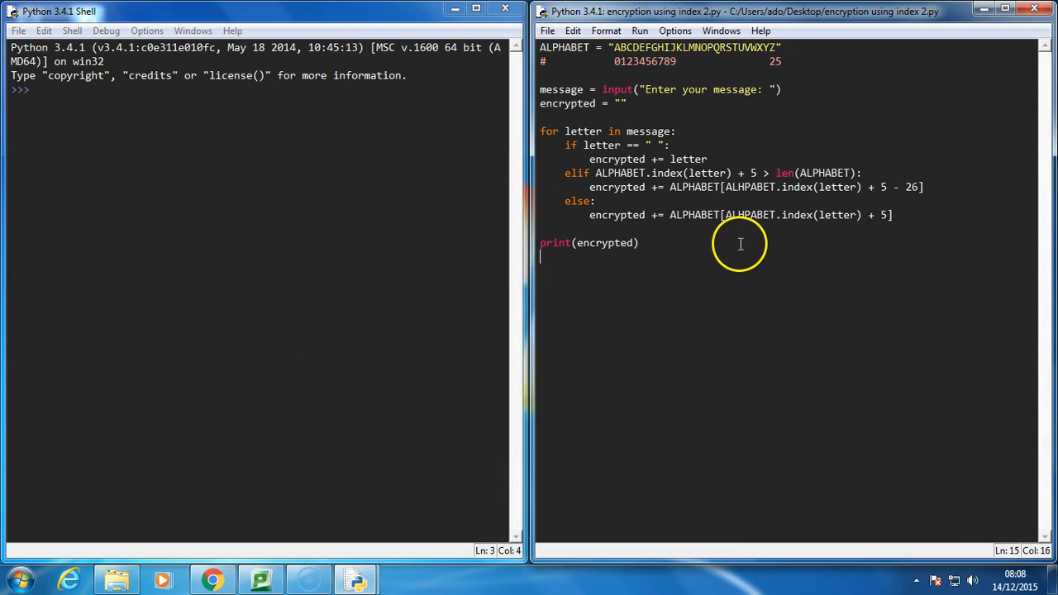
Run the script with F5 on 'hello world', getting ValueError: substring not found.
key("F5")
type("hello")
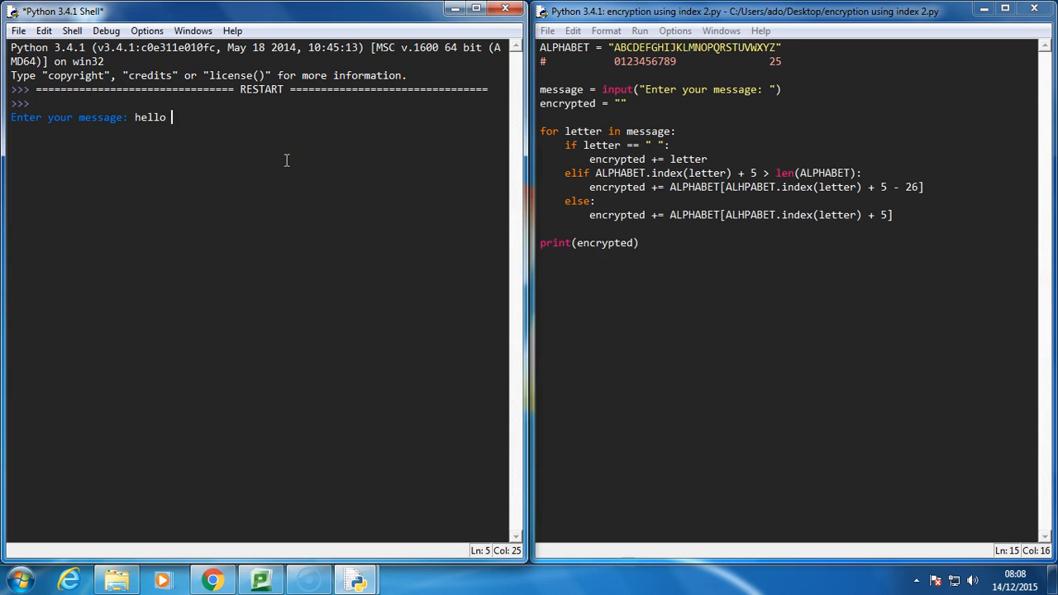
type(" world")
key("Return")
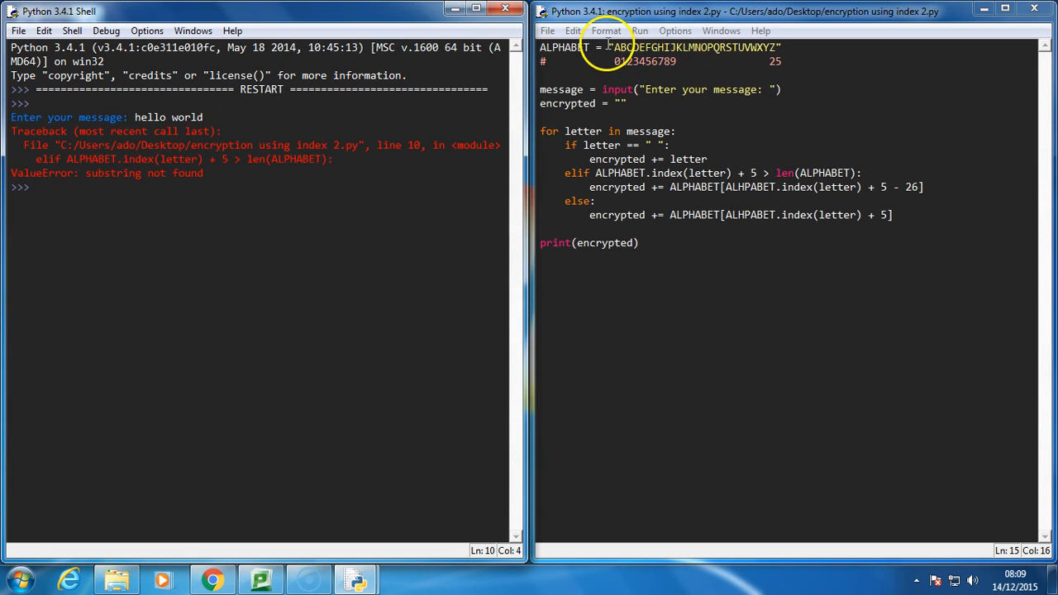
Append .upper() to the input line and rerun on hello world, hitting NameError for ALHPABET.
left_click(780, 89)
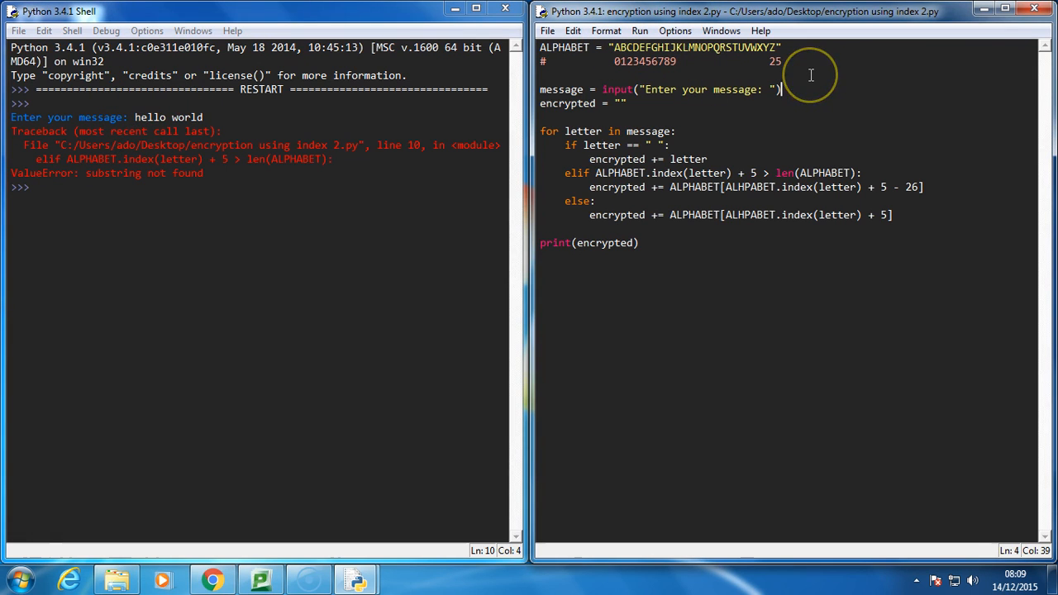
type(".upper")
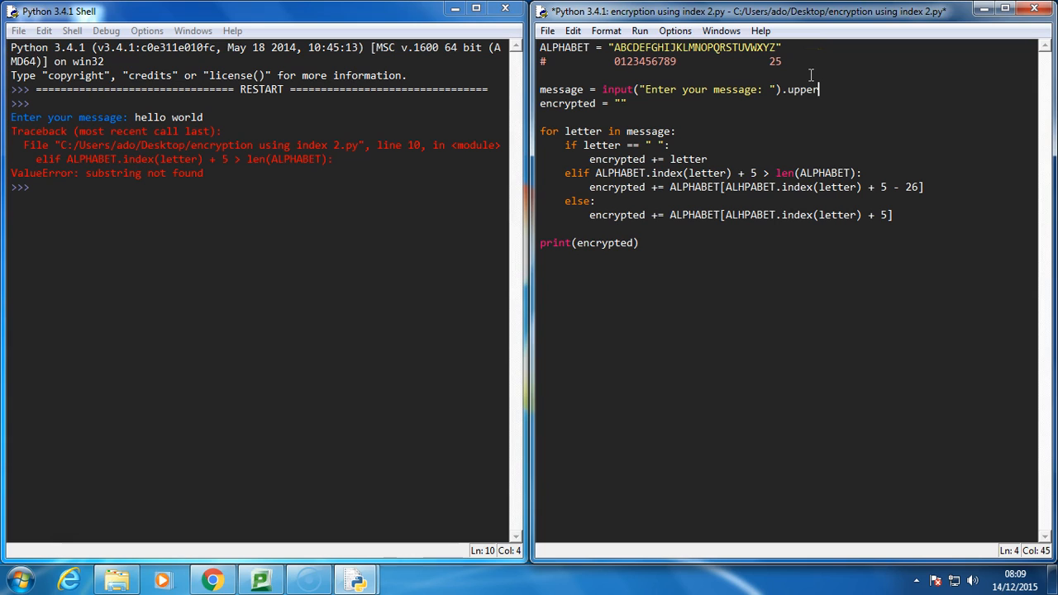
type("()")
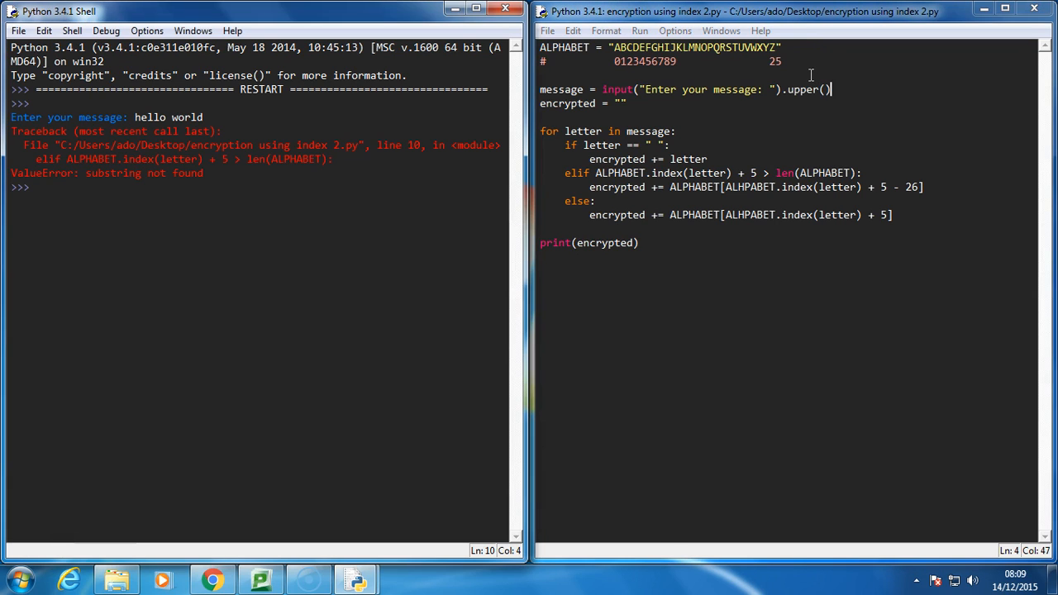
type("hje")
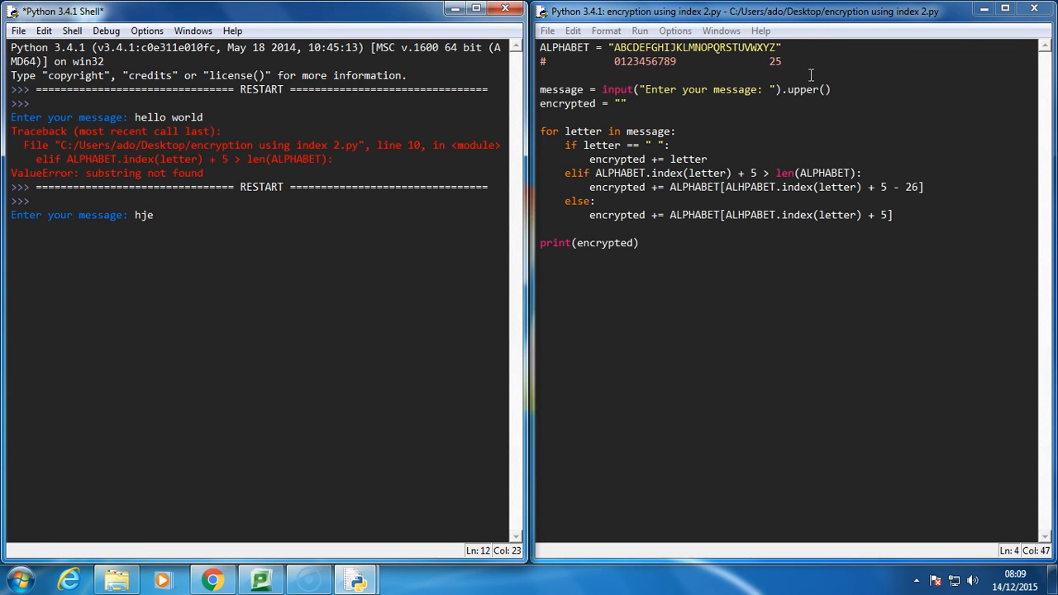
key("Return")
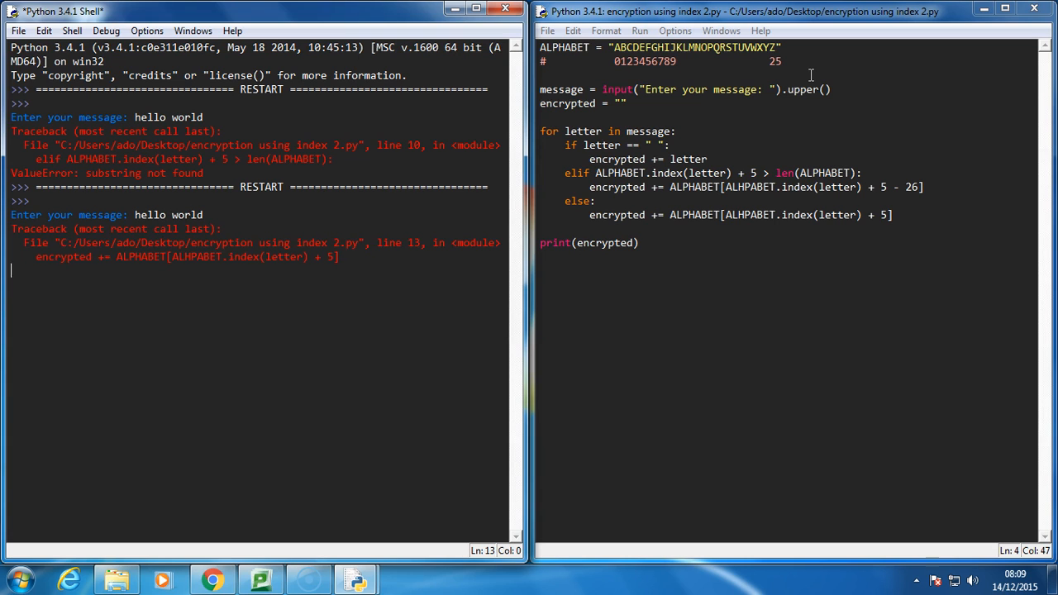
key("Return")
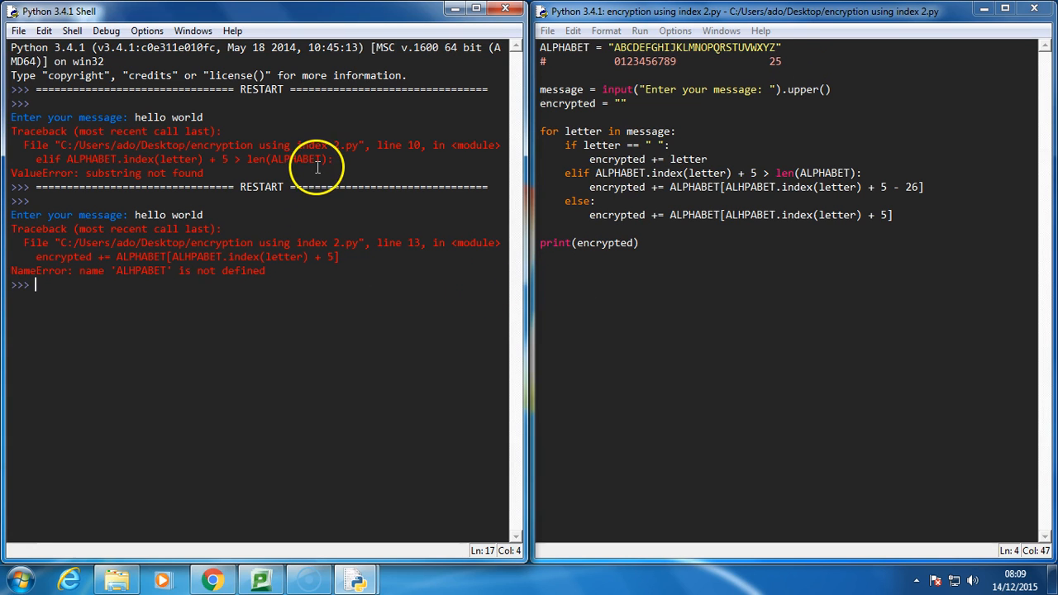
mouse_move(570, 124)
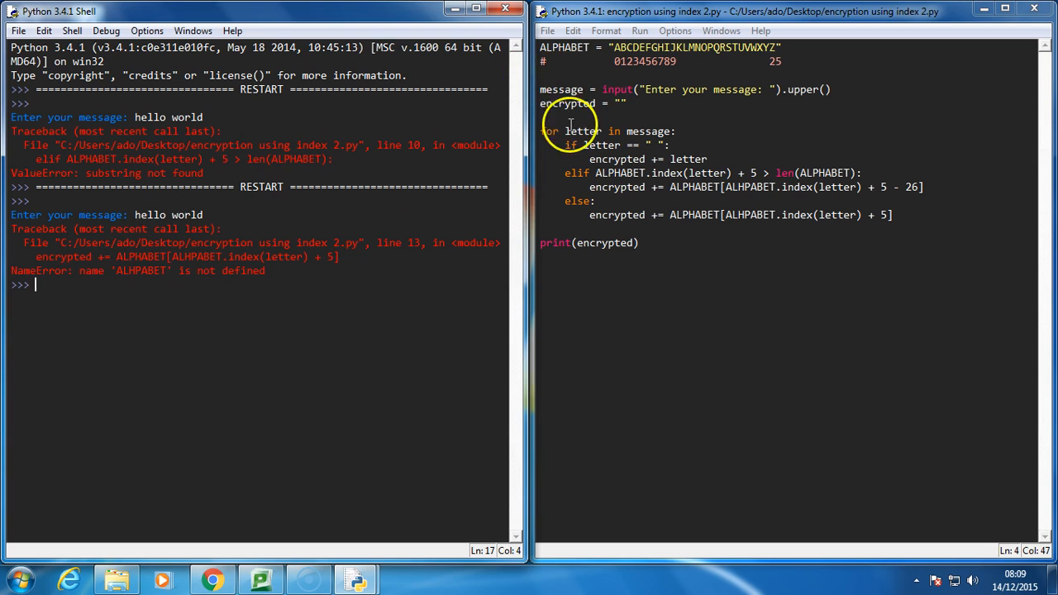
mouse_move(697, 175)
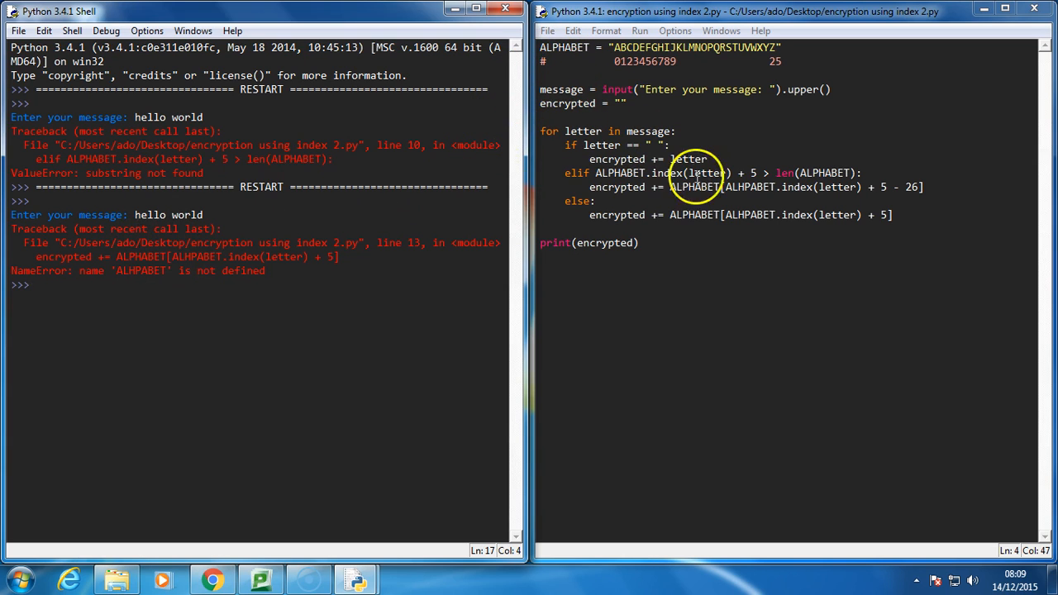
mouse_move(745, 187)
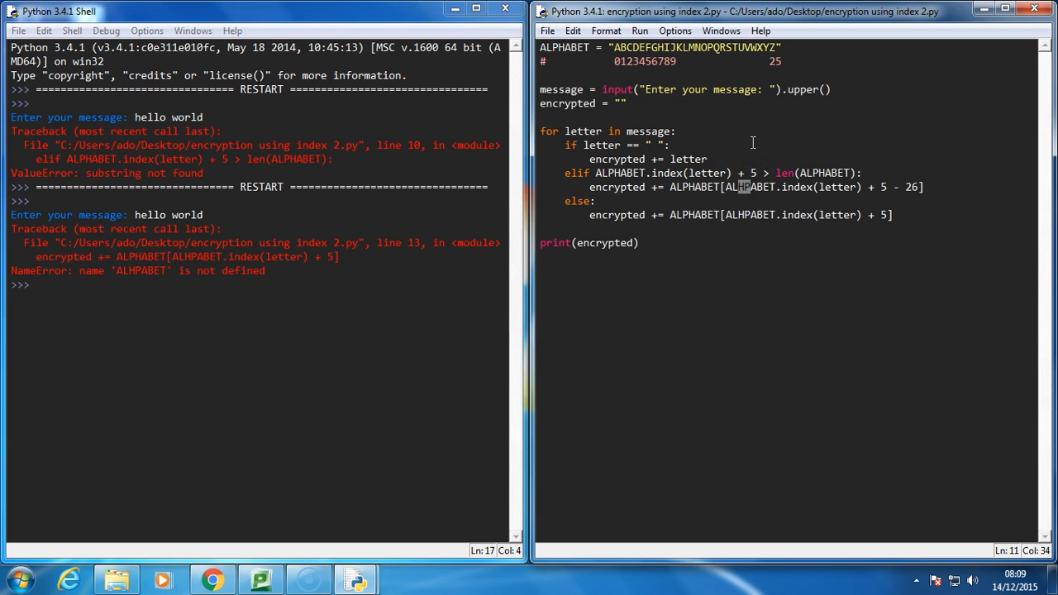
mouse_move(743, 205)
type("P")
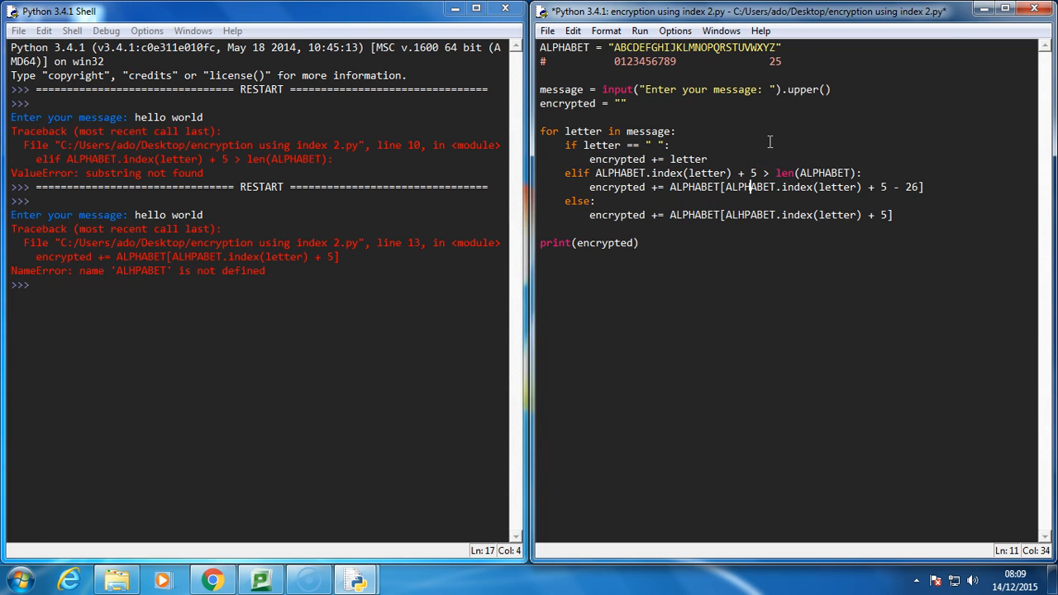
mouse_move(552, 178)
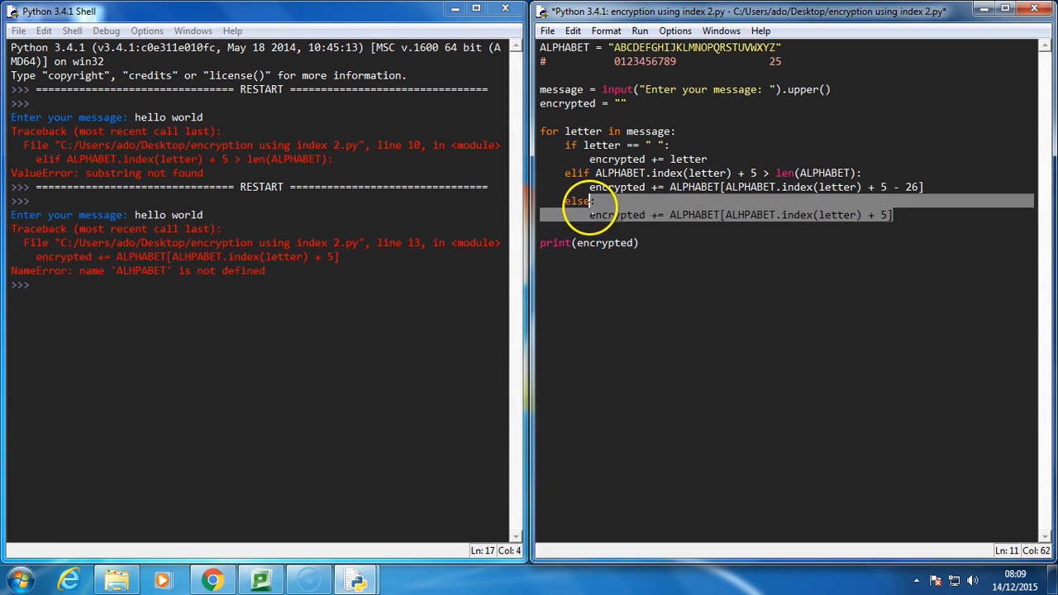
Remove the stray '- 26', rerun the corrected script and begin entering the message.
type("- 26")
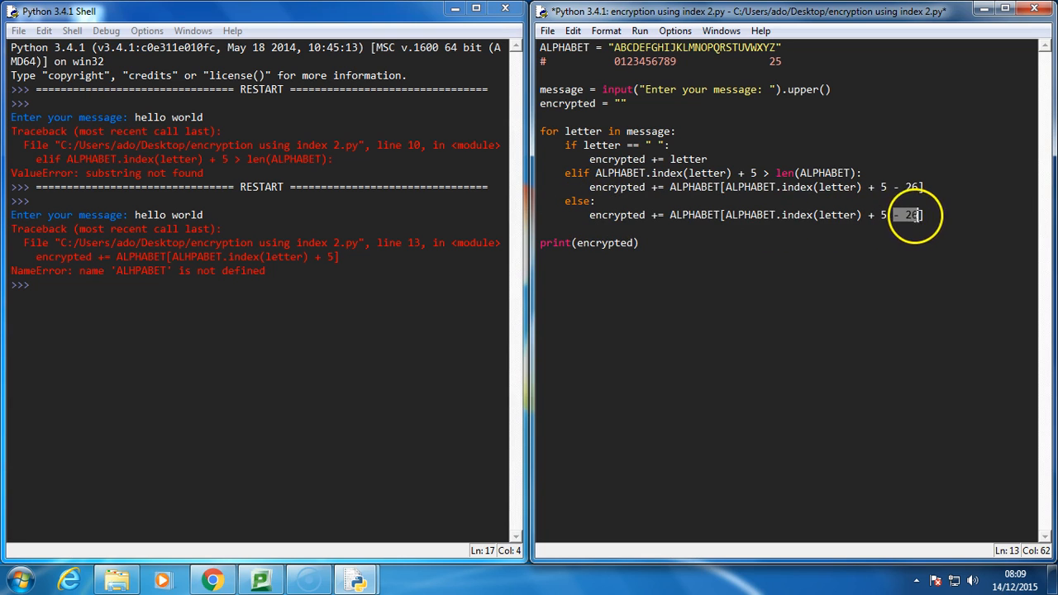
key("Backspace")
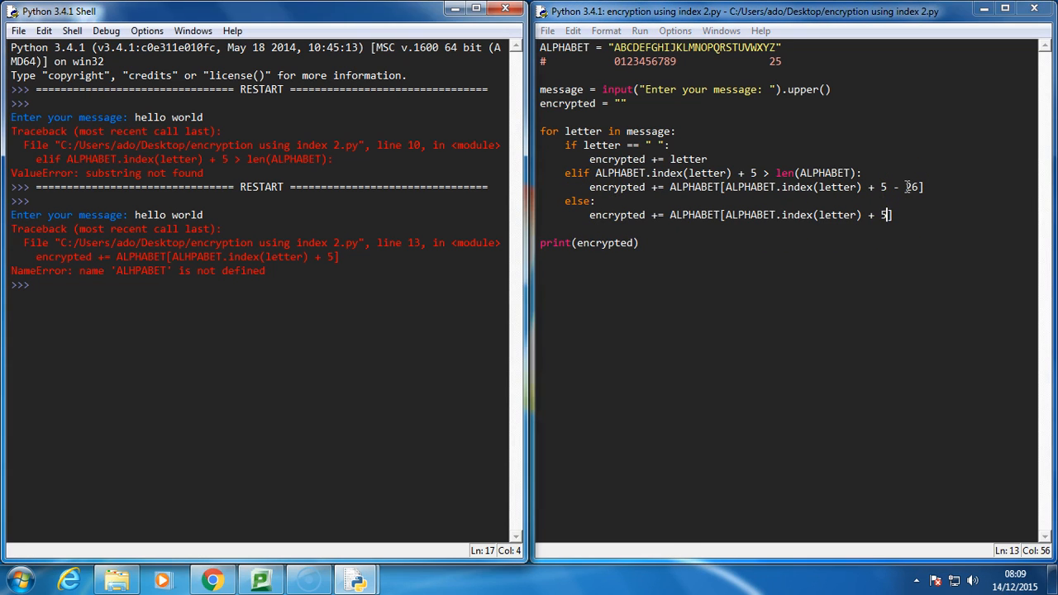
type("he")
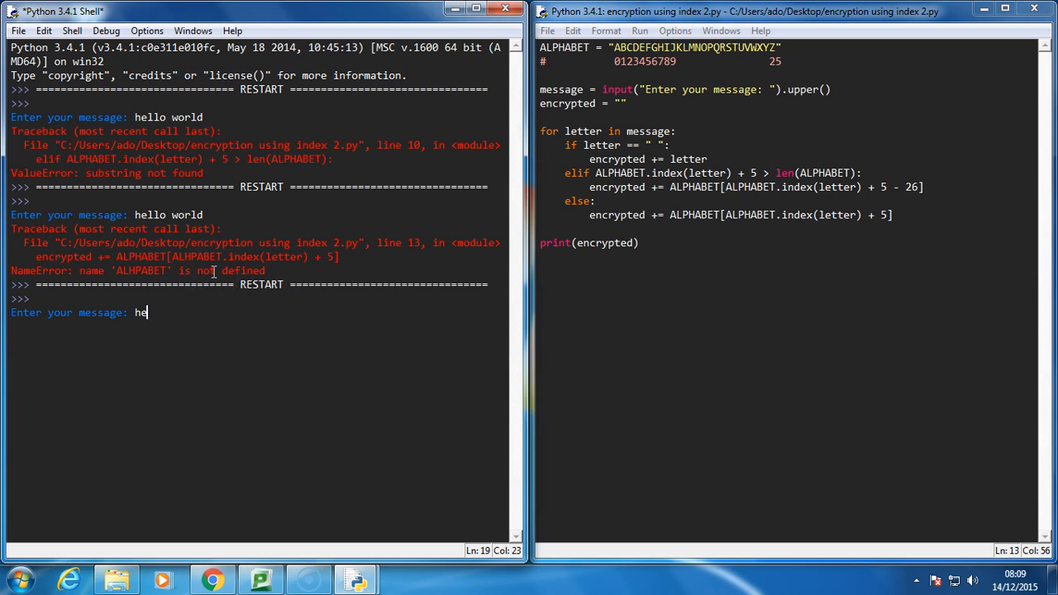
Submit 'hello world' so the shell prints MJQQT BTWQI.
type("llo world")
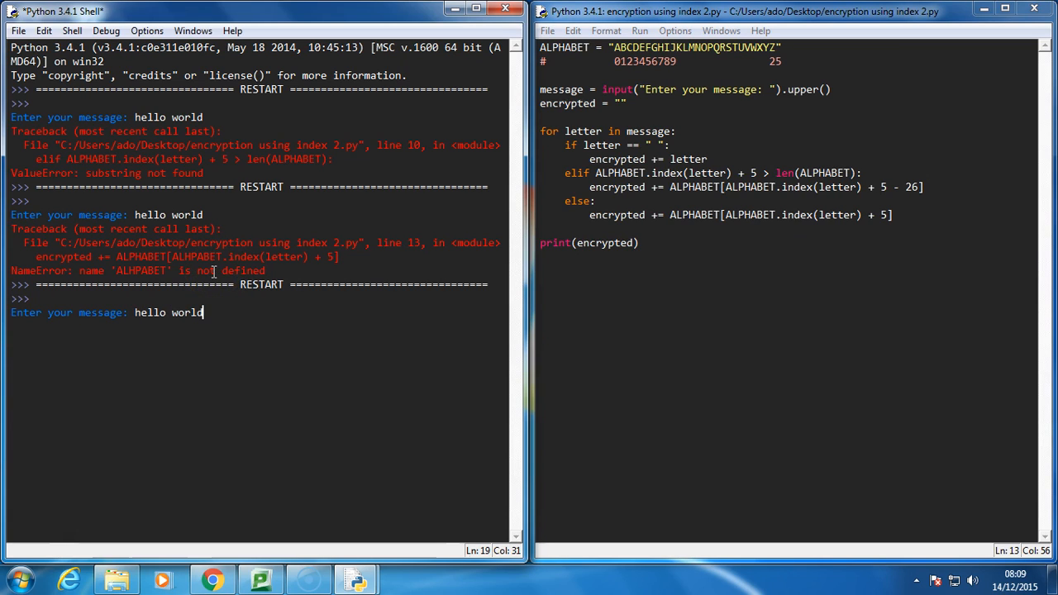
key("Return")
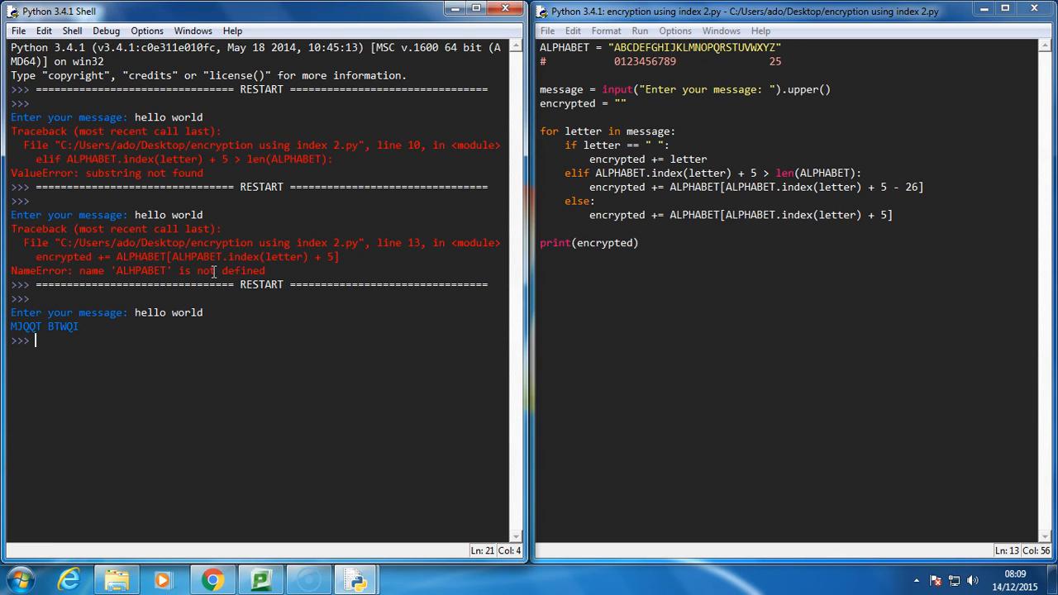
mouse_move(218, 217)
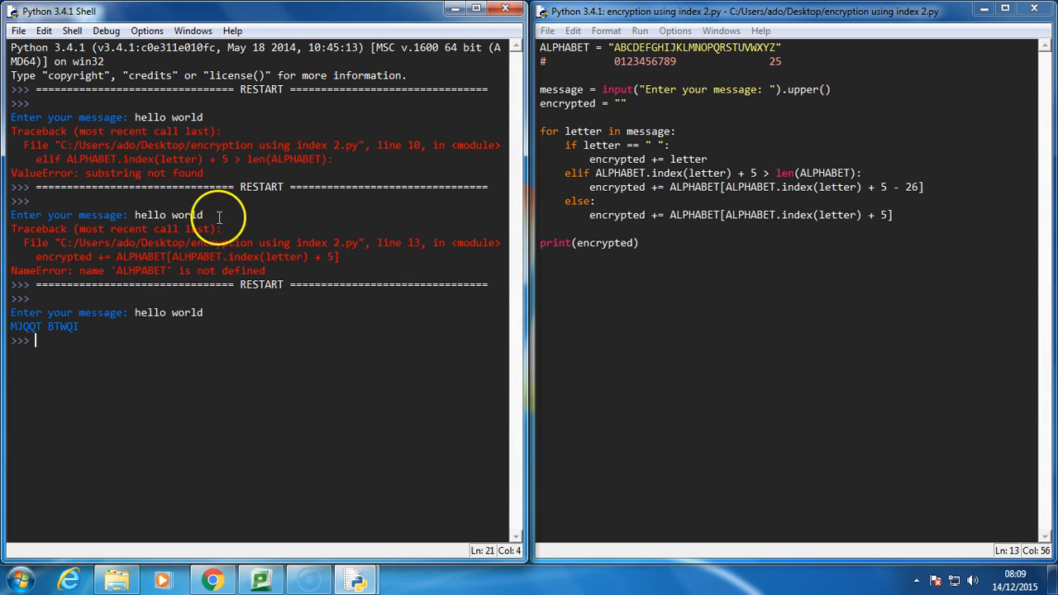
mouse_move(615, 159)
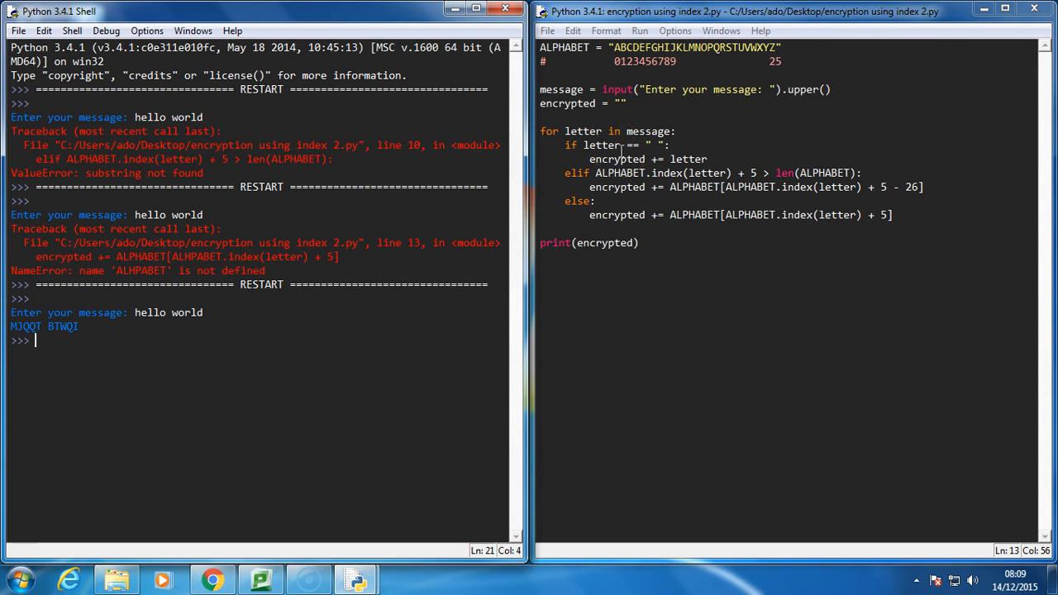
mouse_move(643, 124)
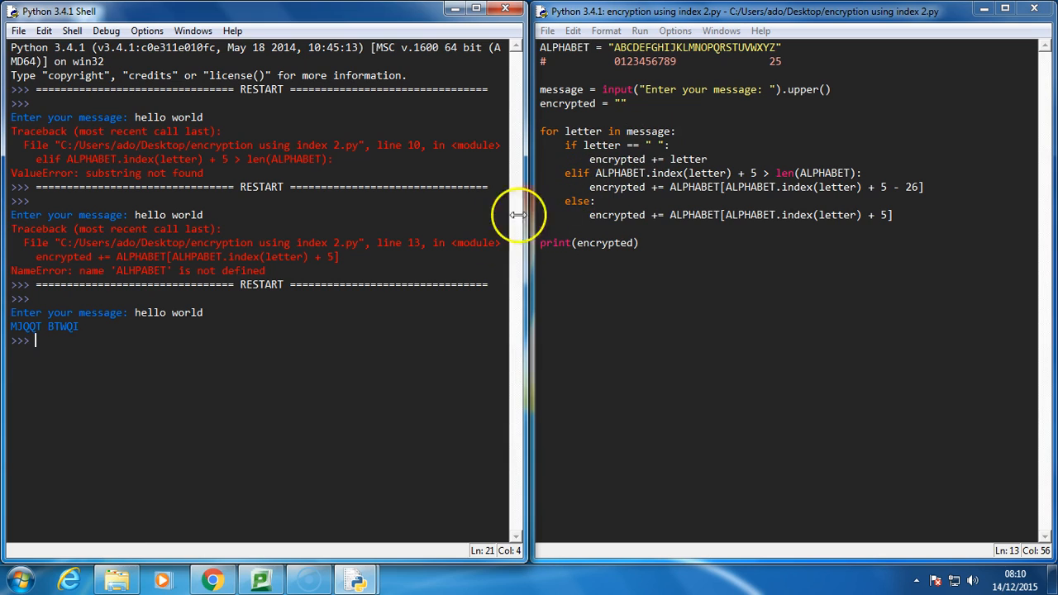
mouse_move(62, 512)
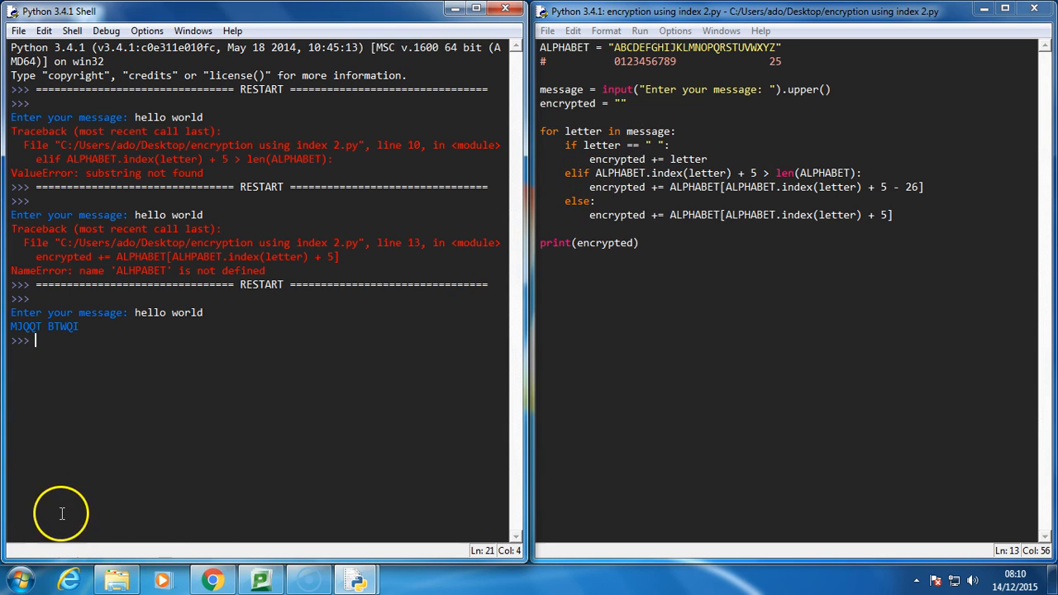